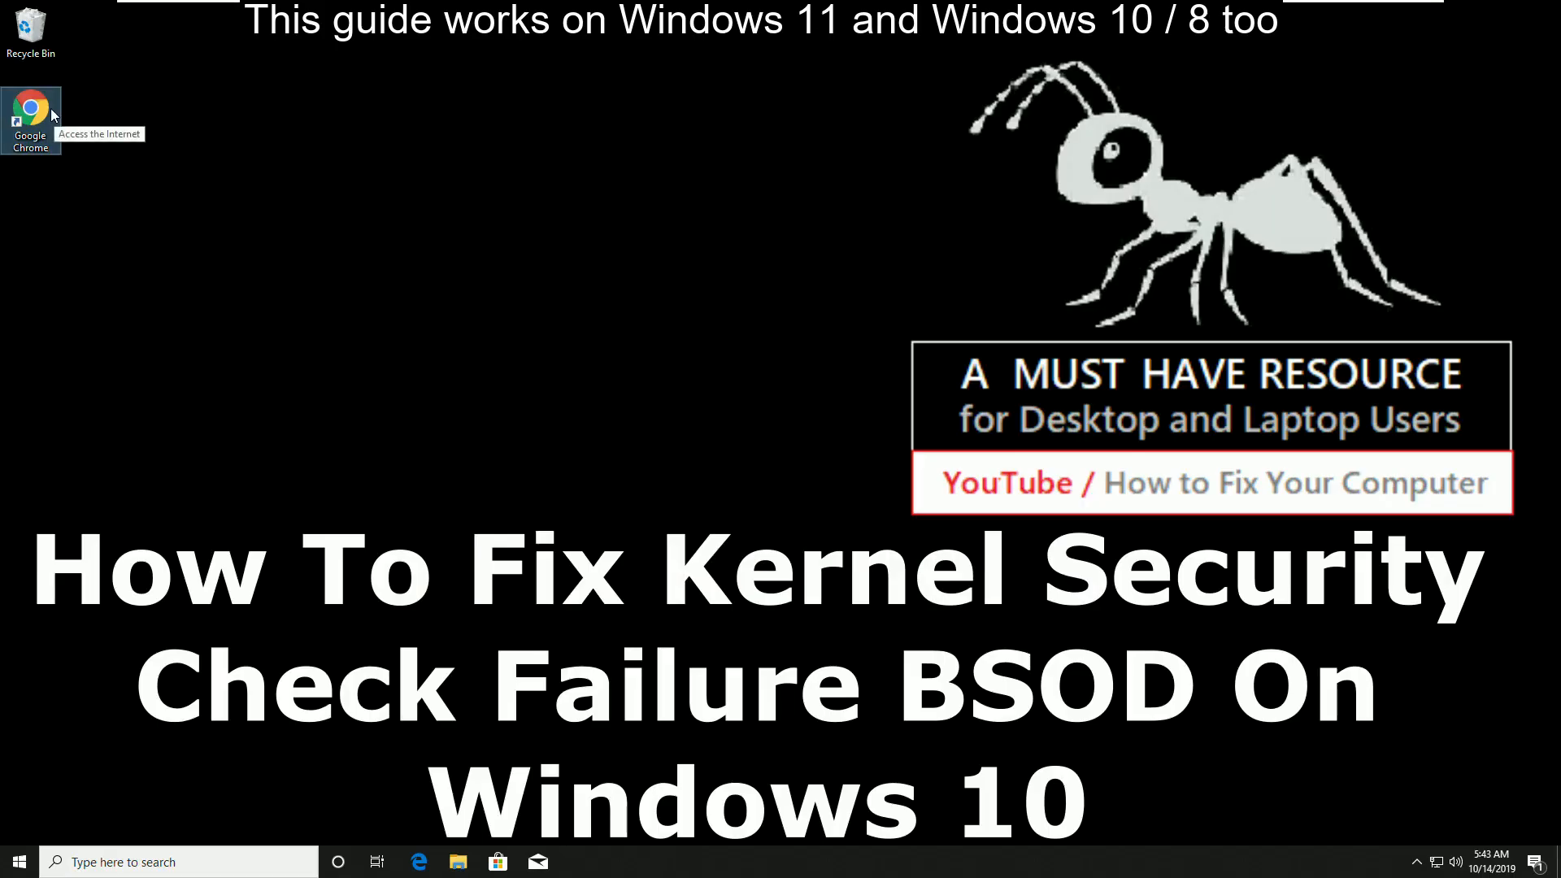
pyautogui.moveTo(543, 379)
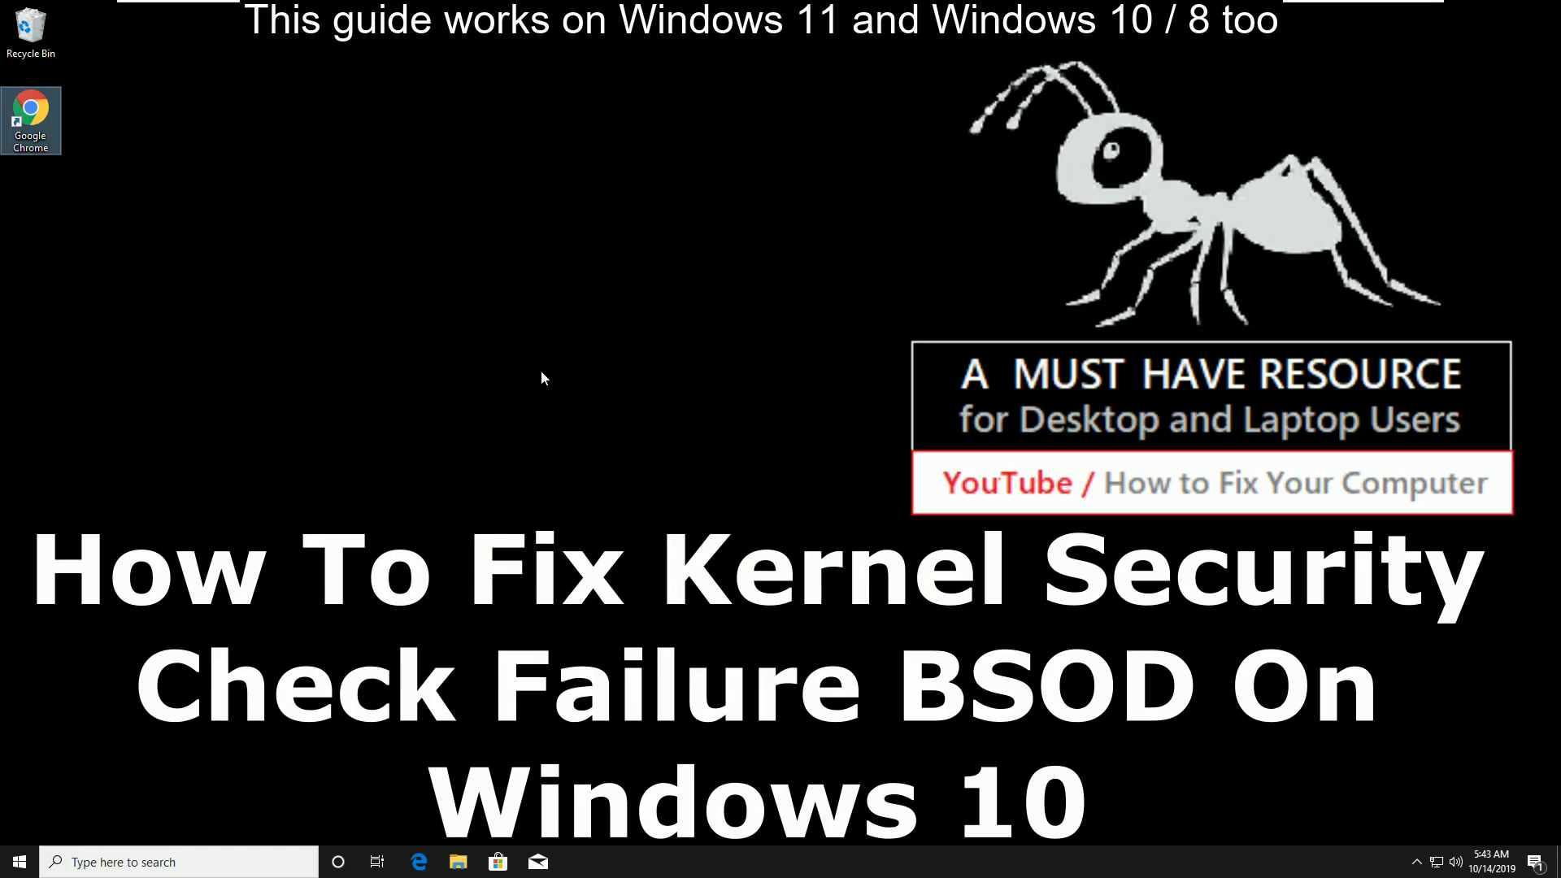
pyautogui.moveTo(787, 362)
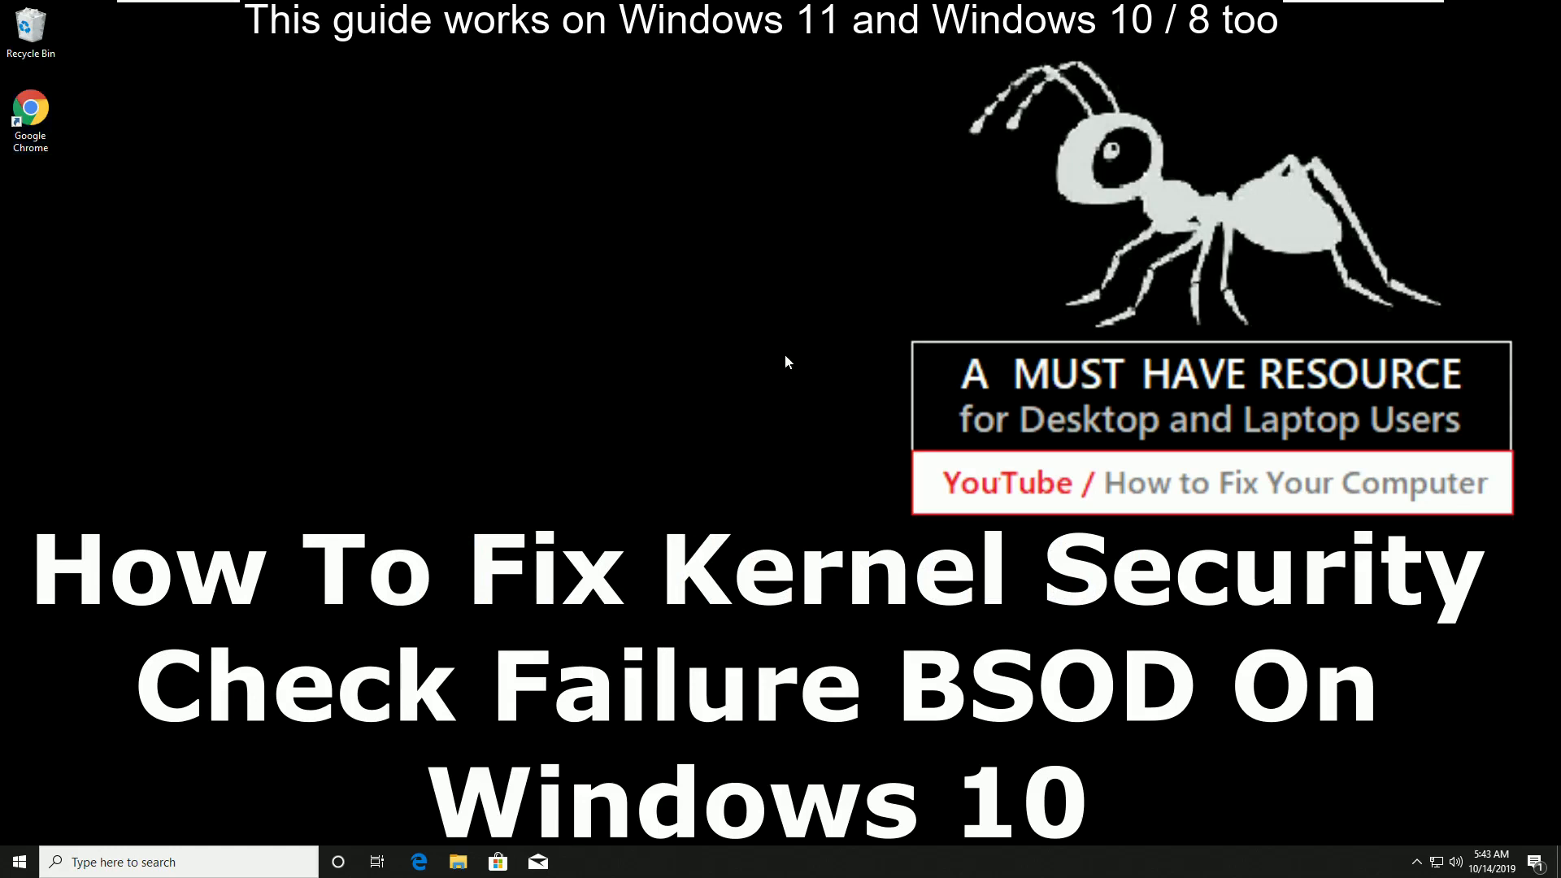
# Step: Launch Device Manager from Start search and expand Display adapters to show VMware SVGA 3D
pyautogui.click(18, 862)
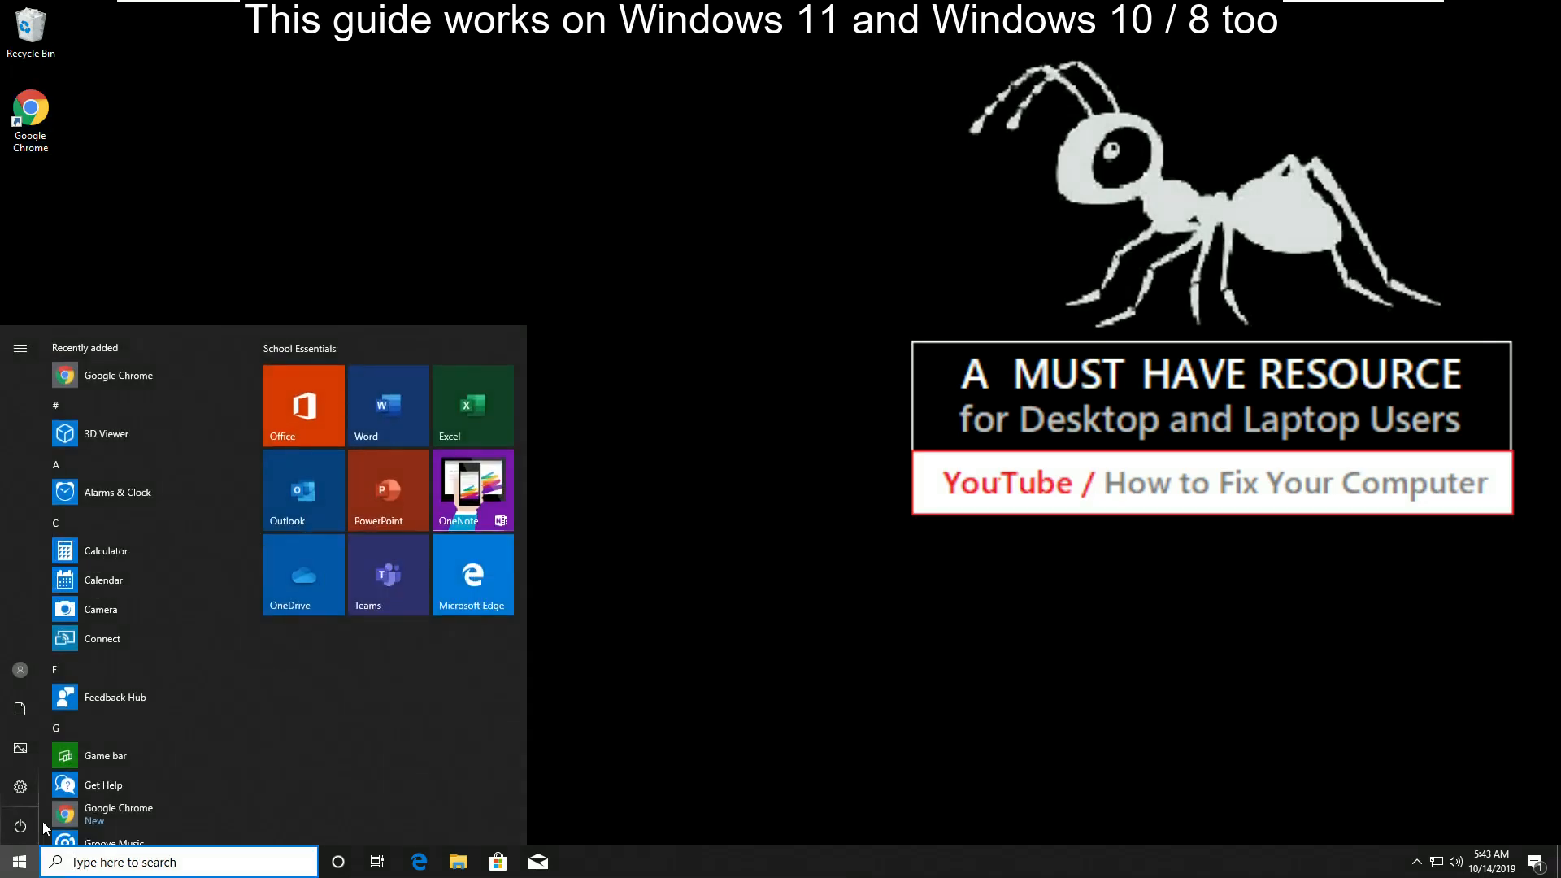
pyautogui.write('device manager')
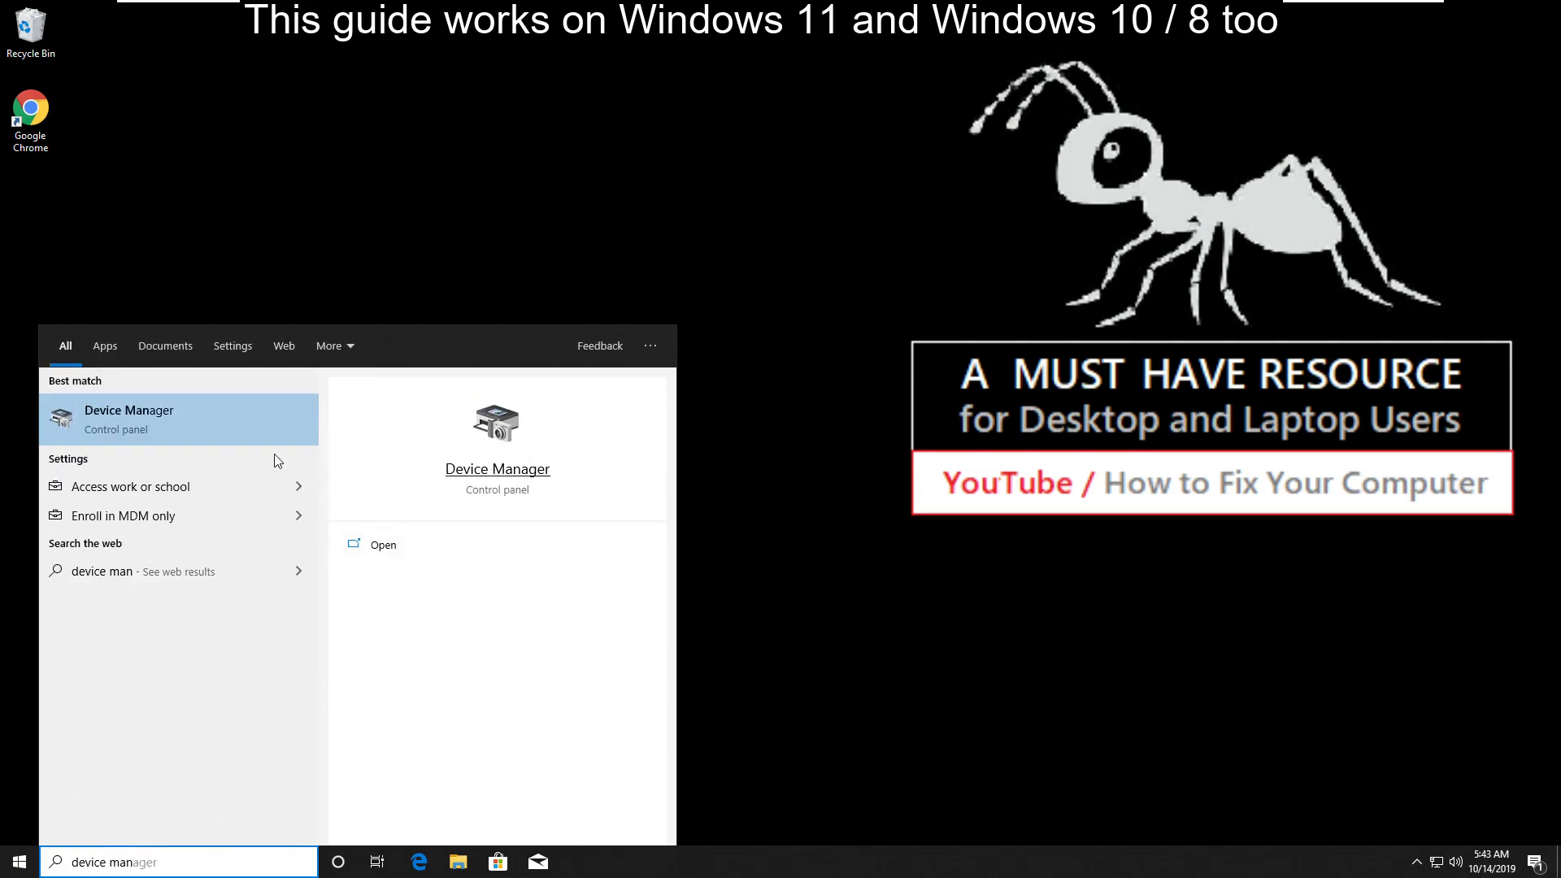
pyautogui.click(130, 418)
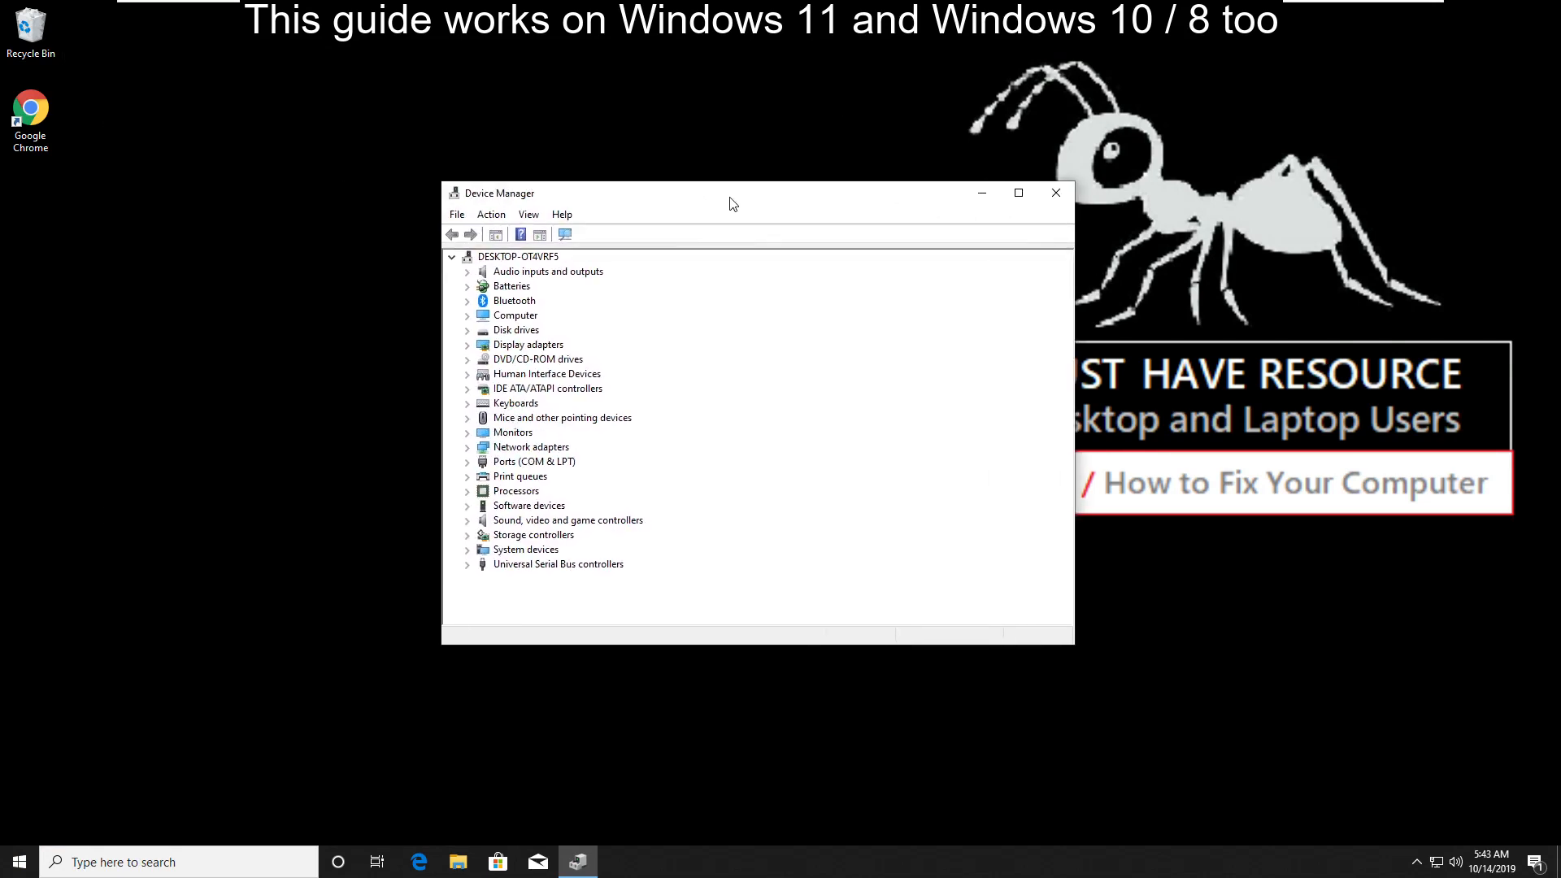
pyautogui.moveTo(732, 194); pyautogui.dragTo(707, 224)
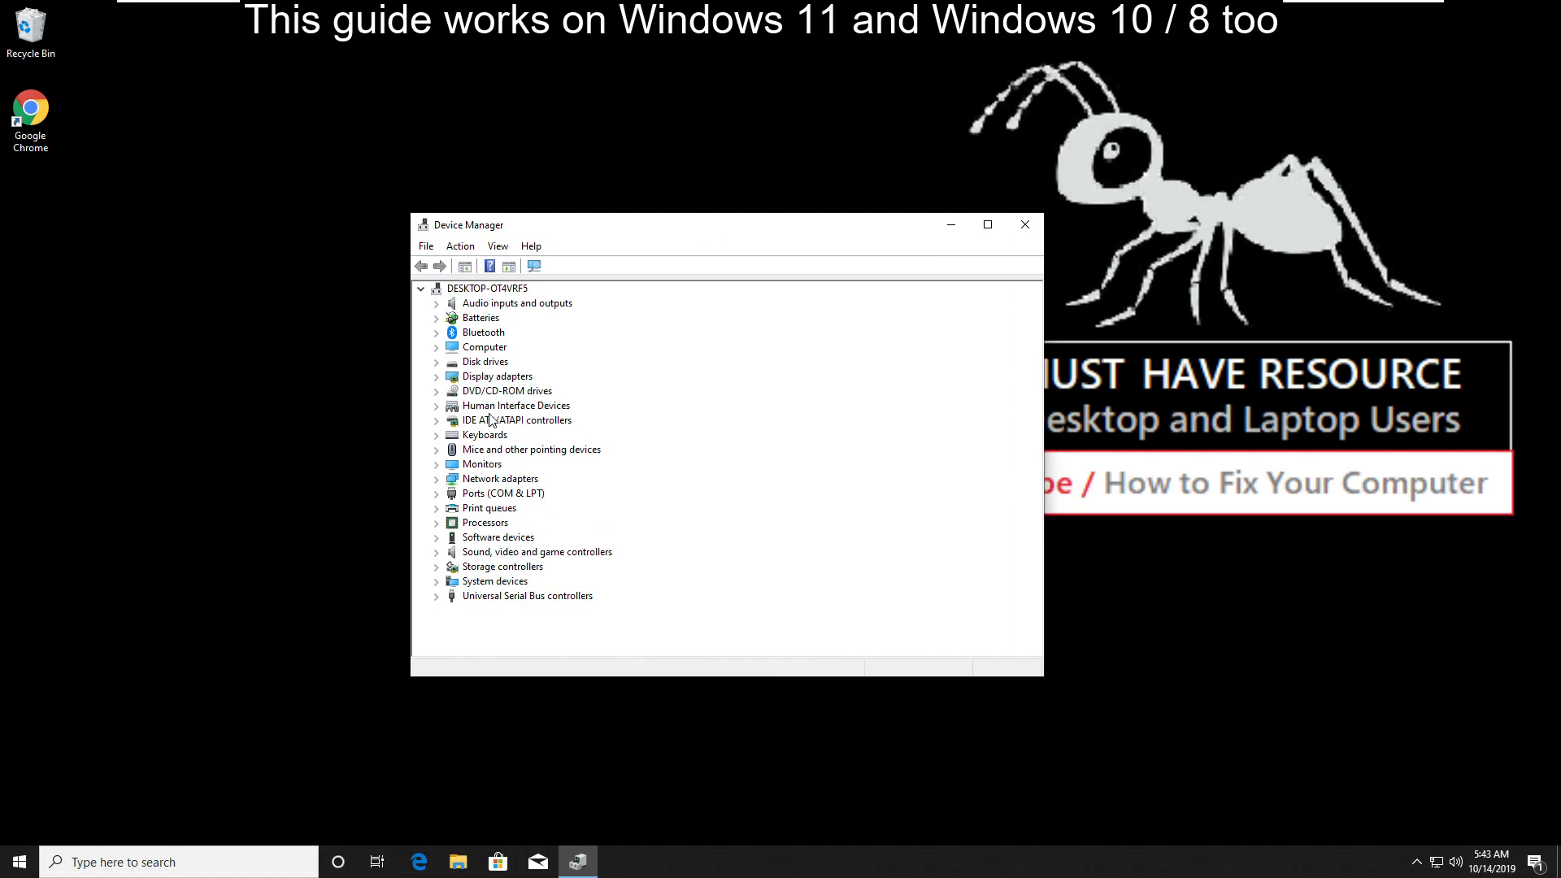
pyautogui.click(437, 376)
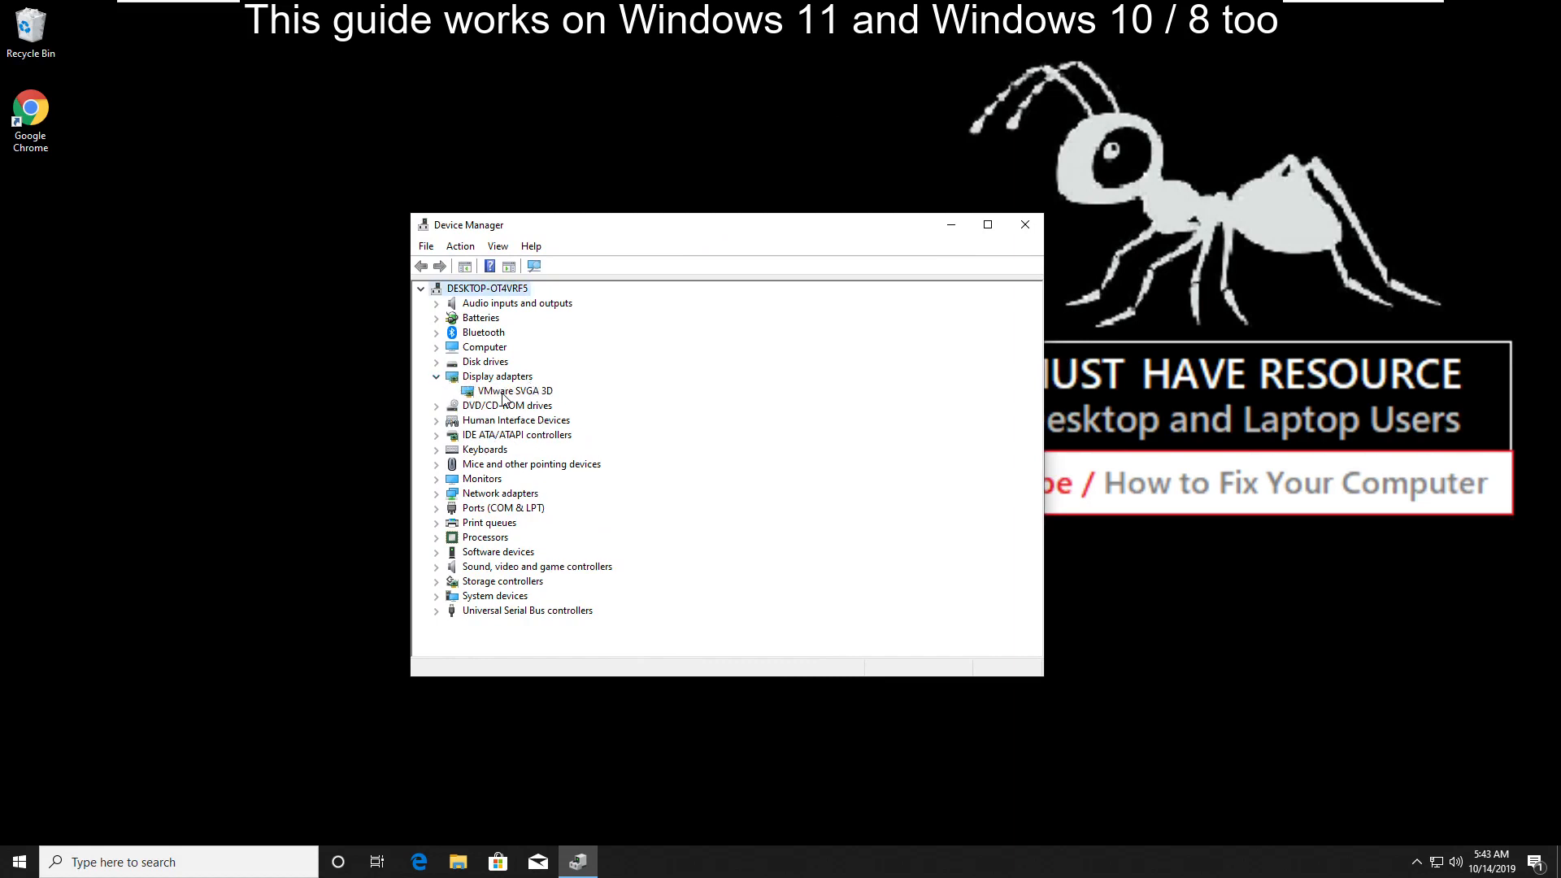
# Step: Show the Driver details of the VMware SVGA 3D adapter via its Properties
pyautogui.rightClick(516, 390)
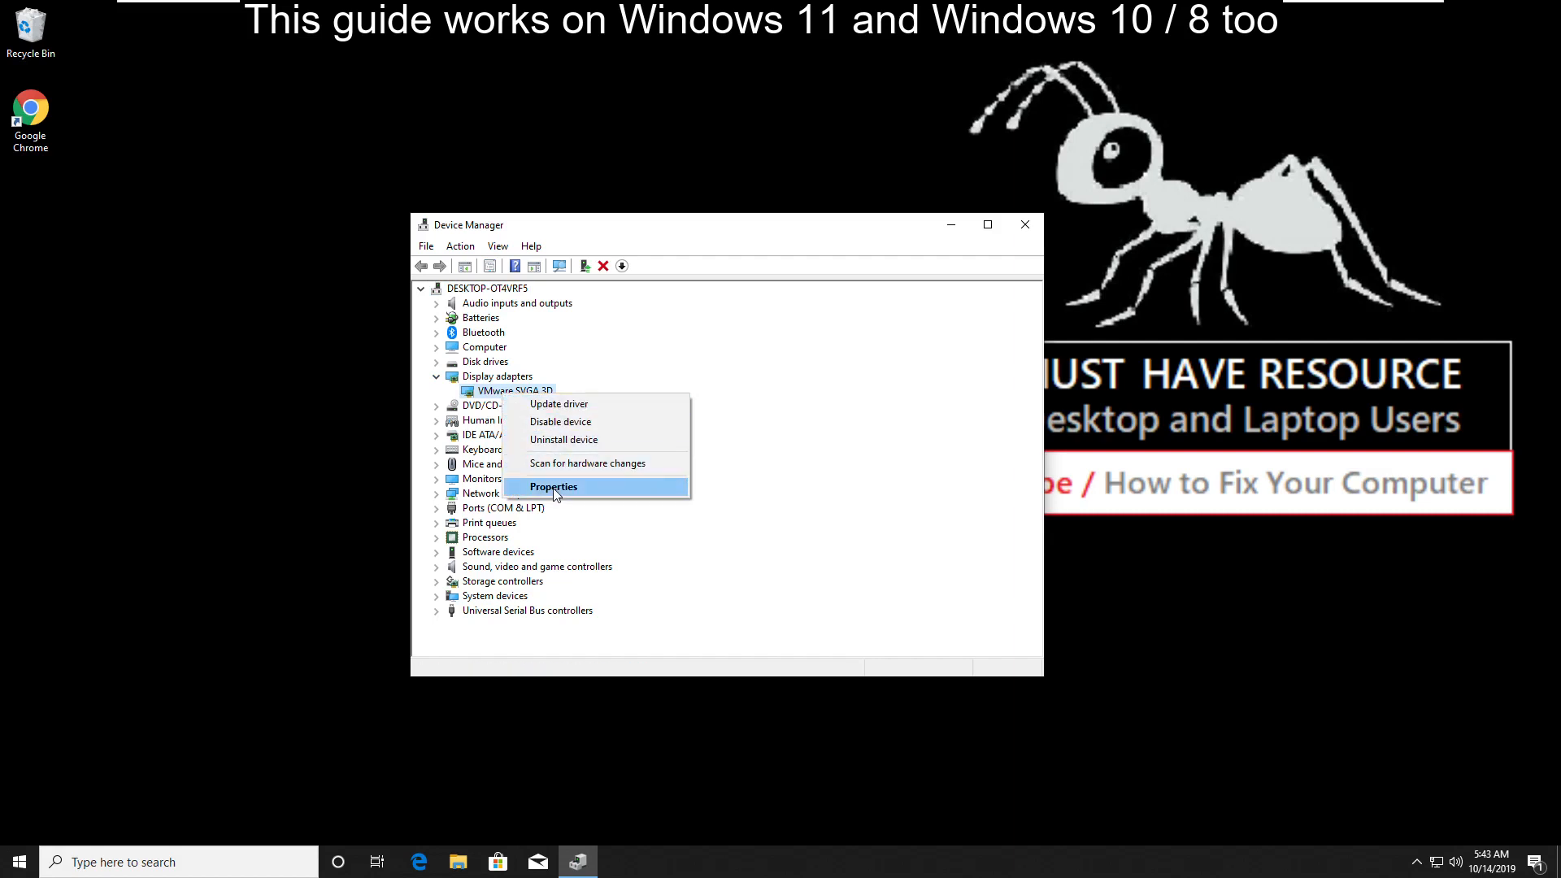
pyautogui.click(553, 486)
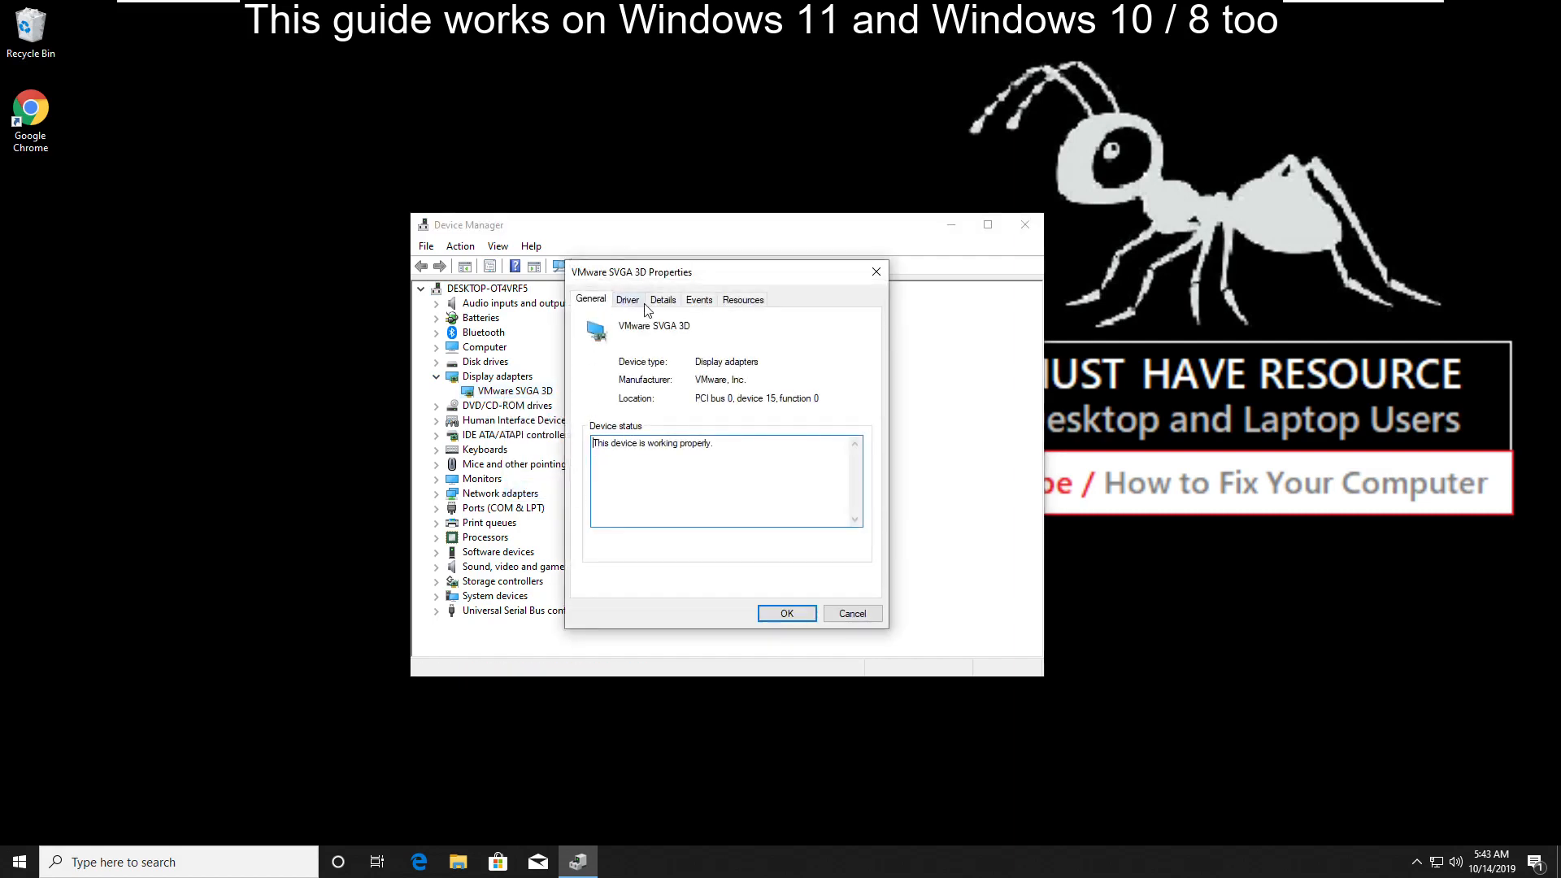
pyautogui.click(628, 299)
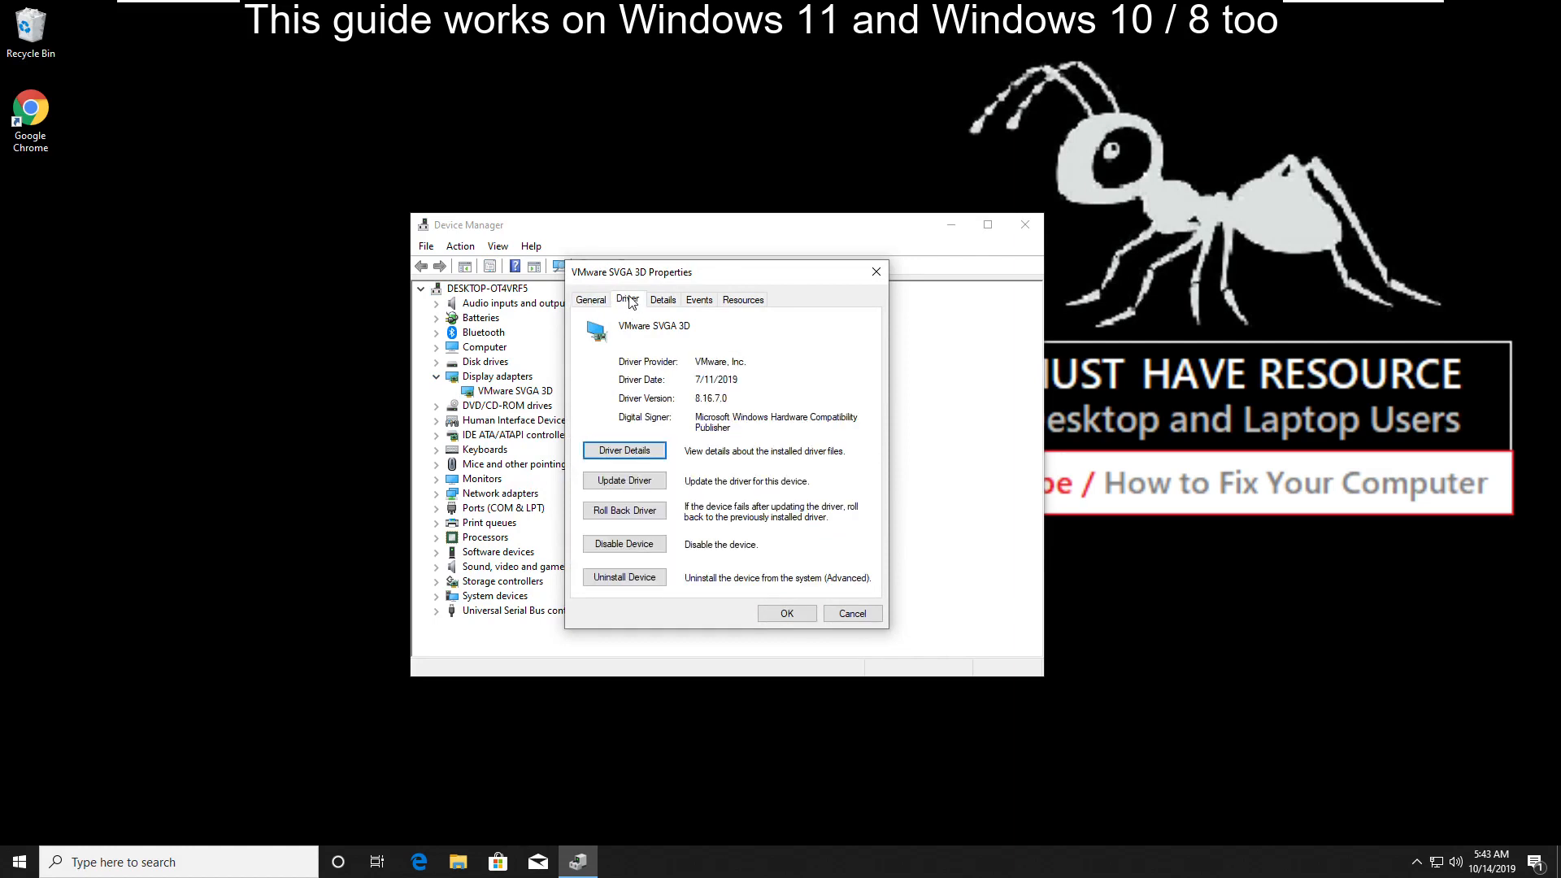
pyautogui.moveTo(624, 489)
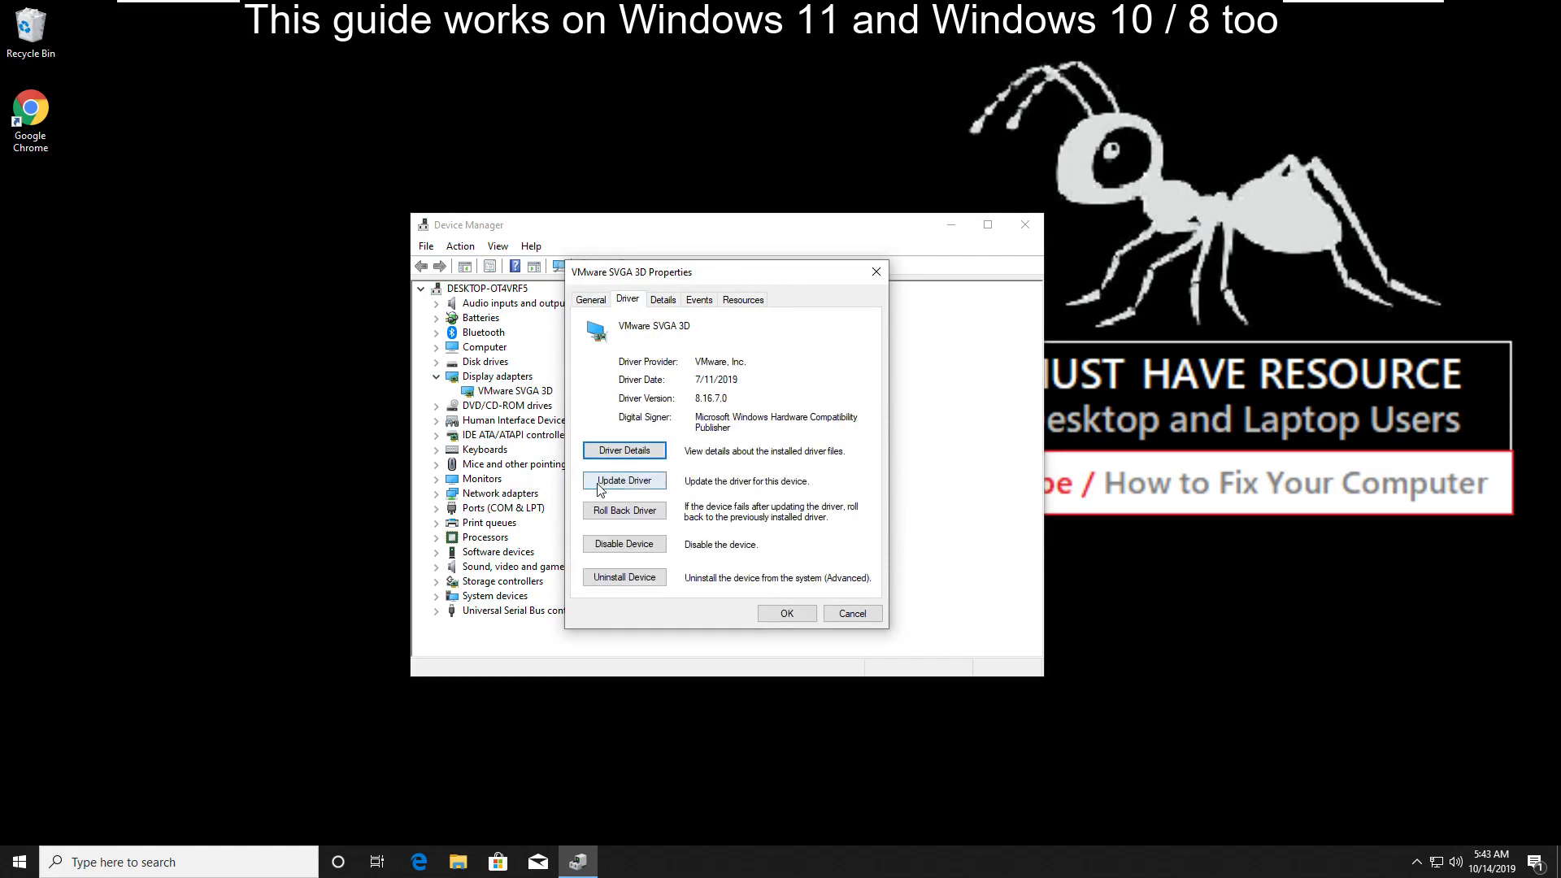
# Step: Search automatically for a newer VMware SVGA 3D driver, accept the result, and close the properties
pyautogui.click(623, 481)
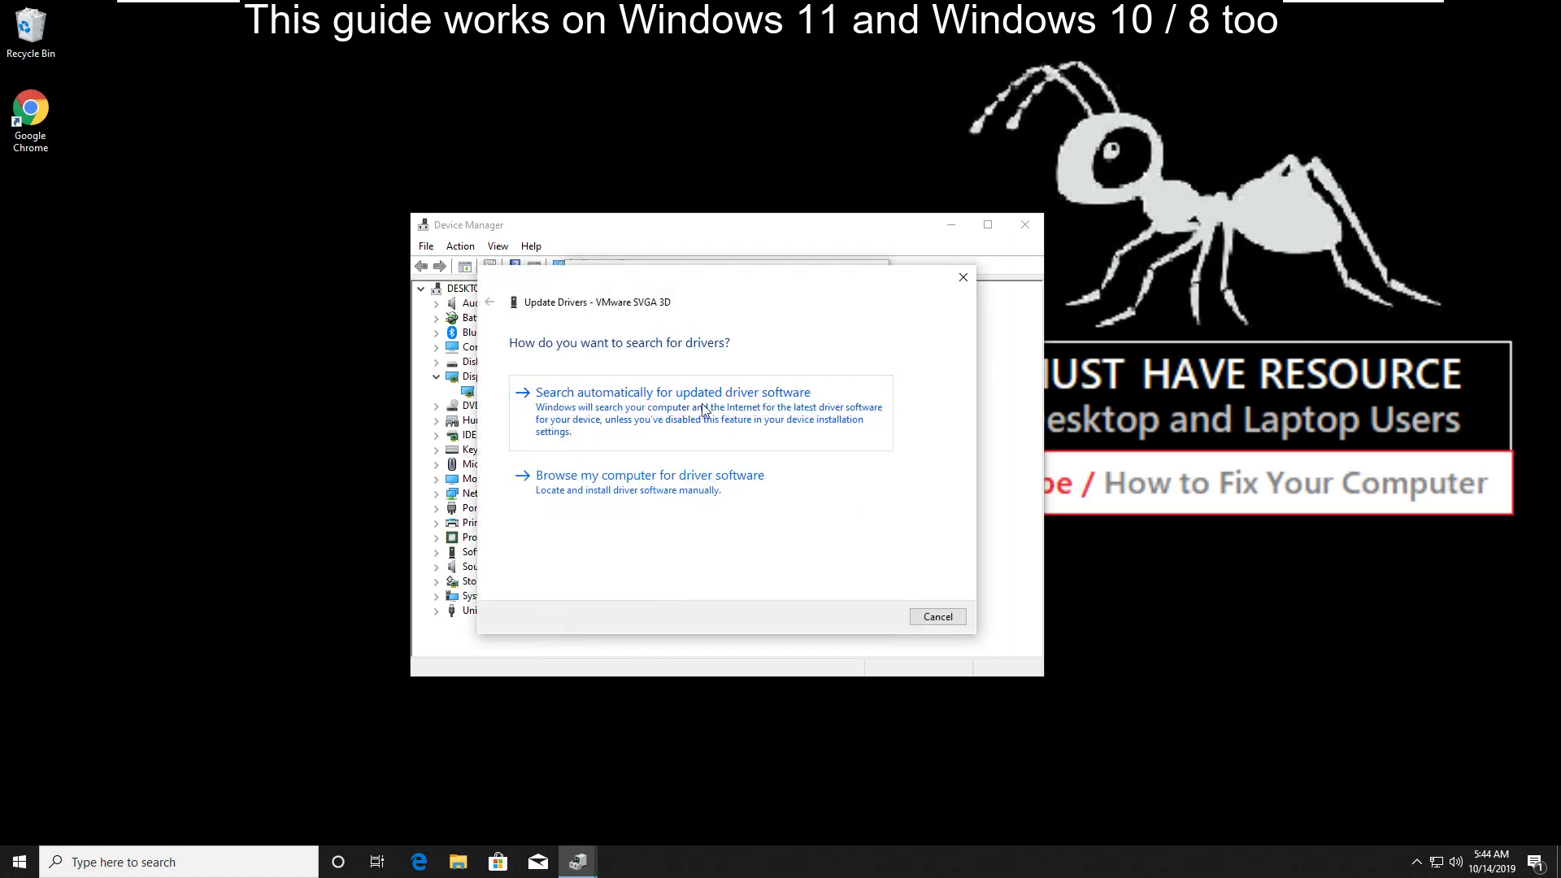
pyautogui.moveTo(667, 413)
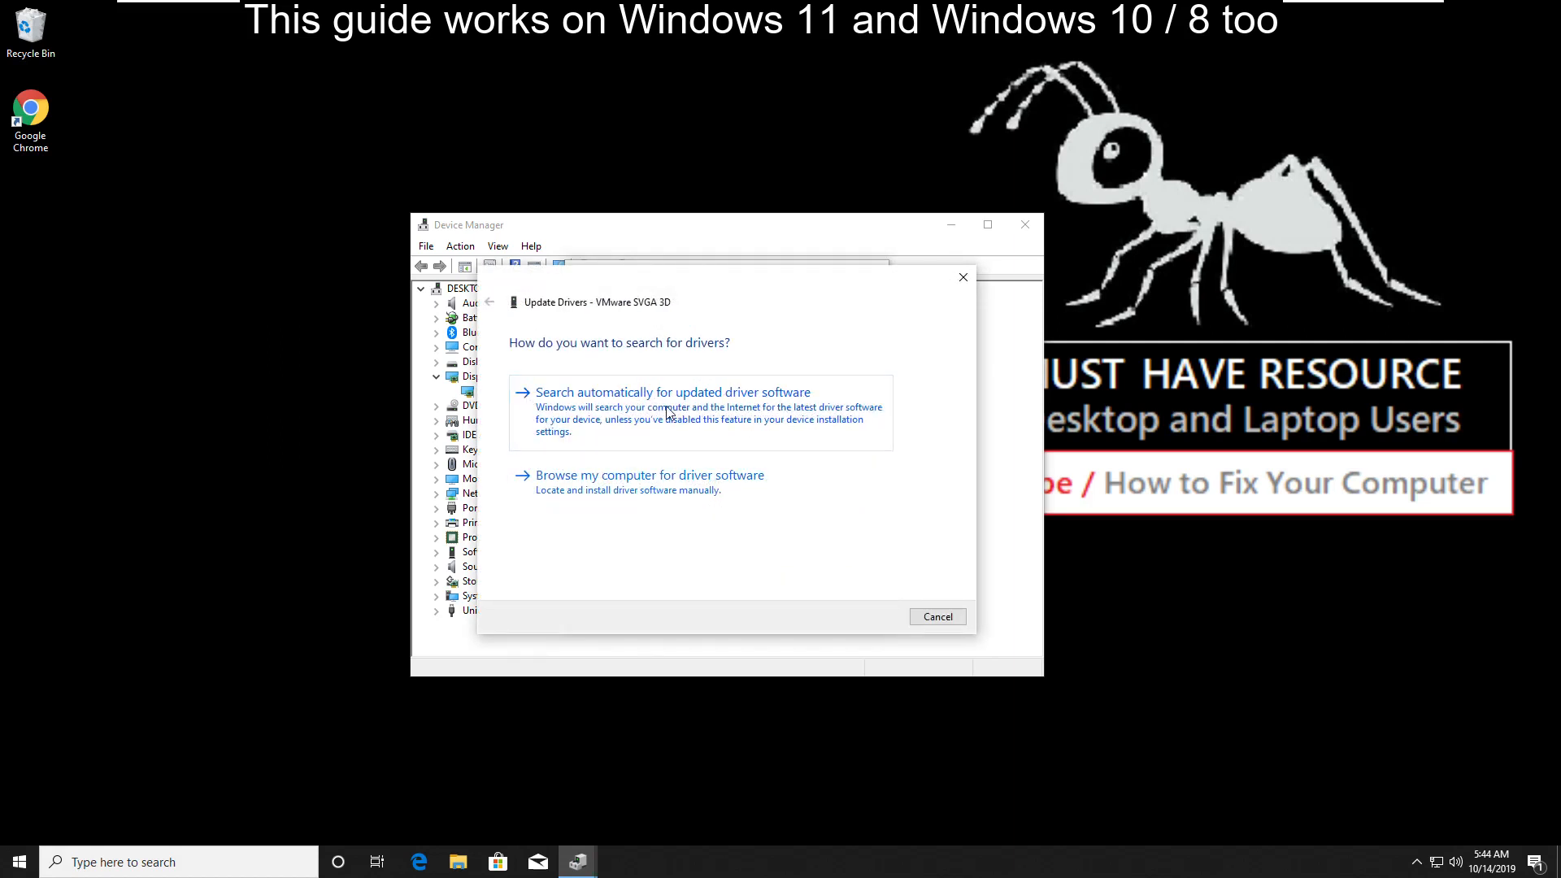
pyautogui.click(671, 392)
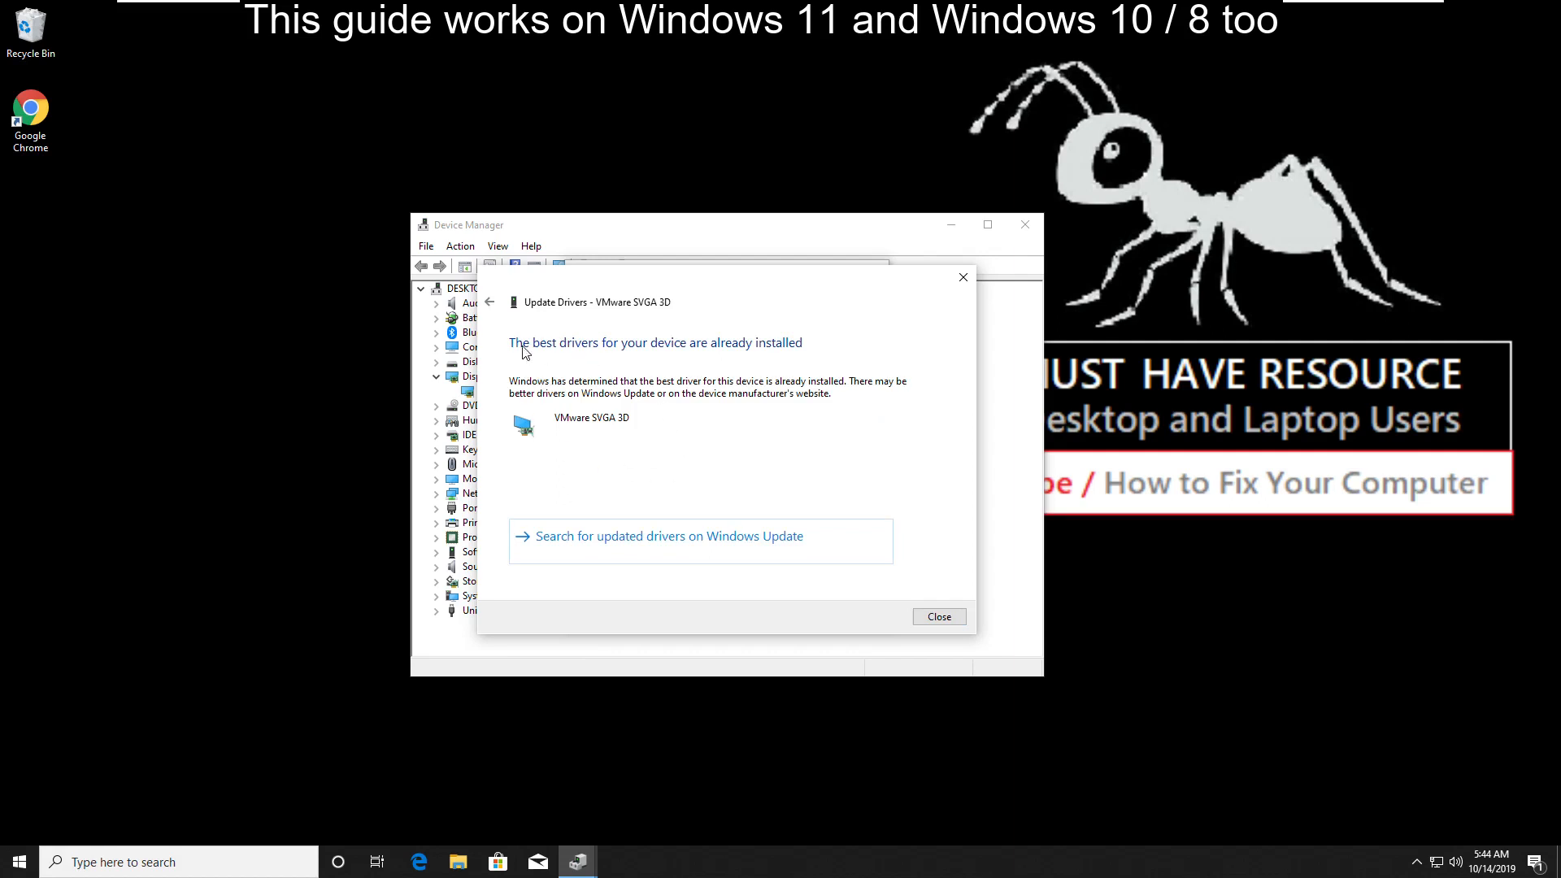
pyautogui.moveTo(944, 600)
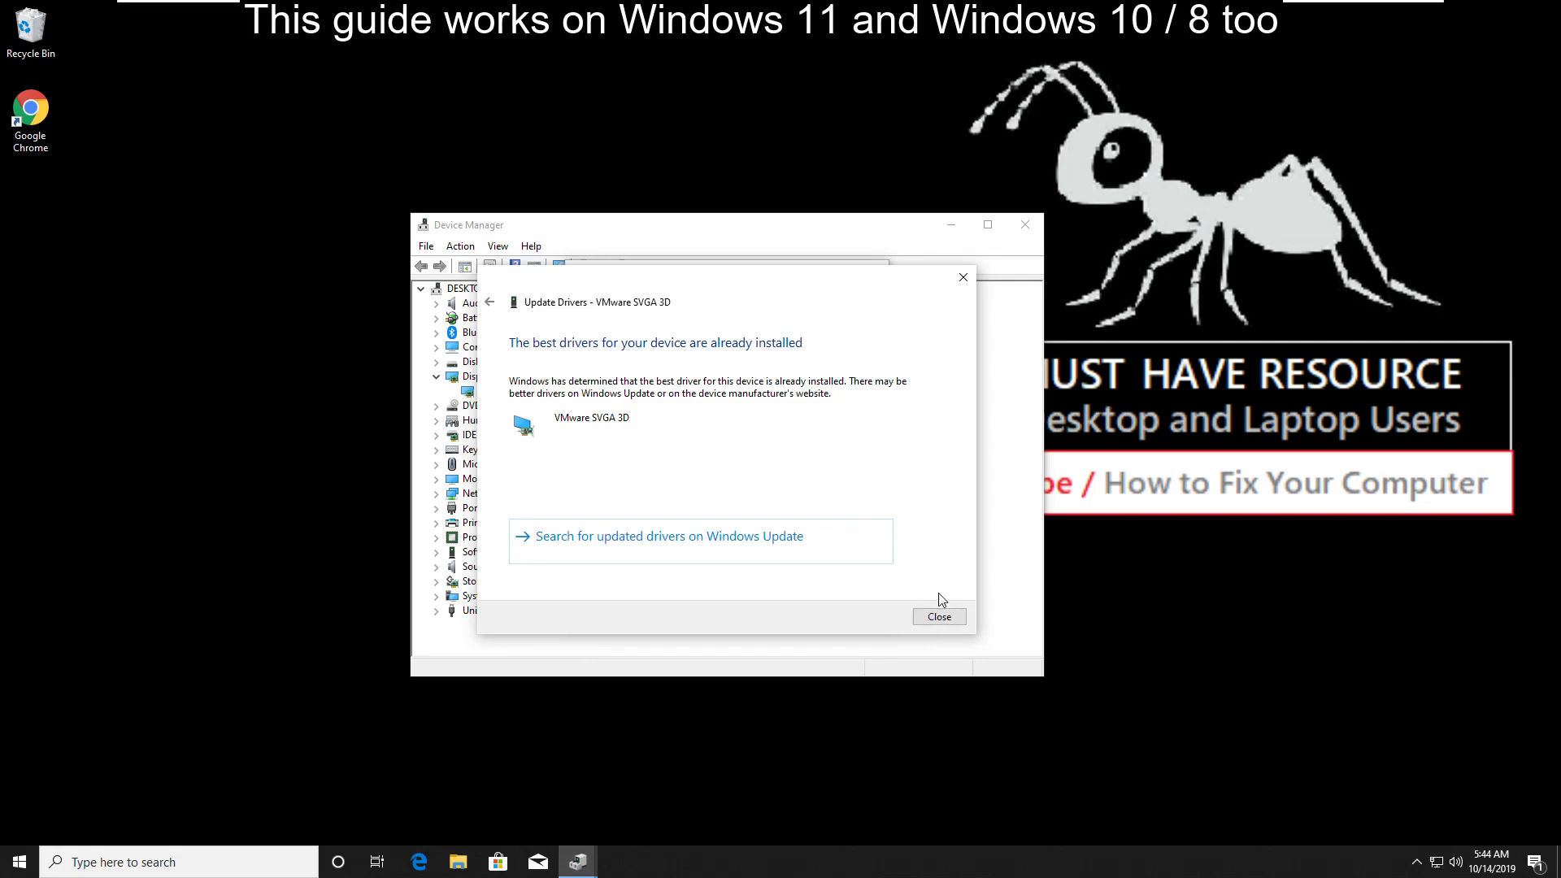
pyautogui.click(936, 616)
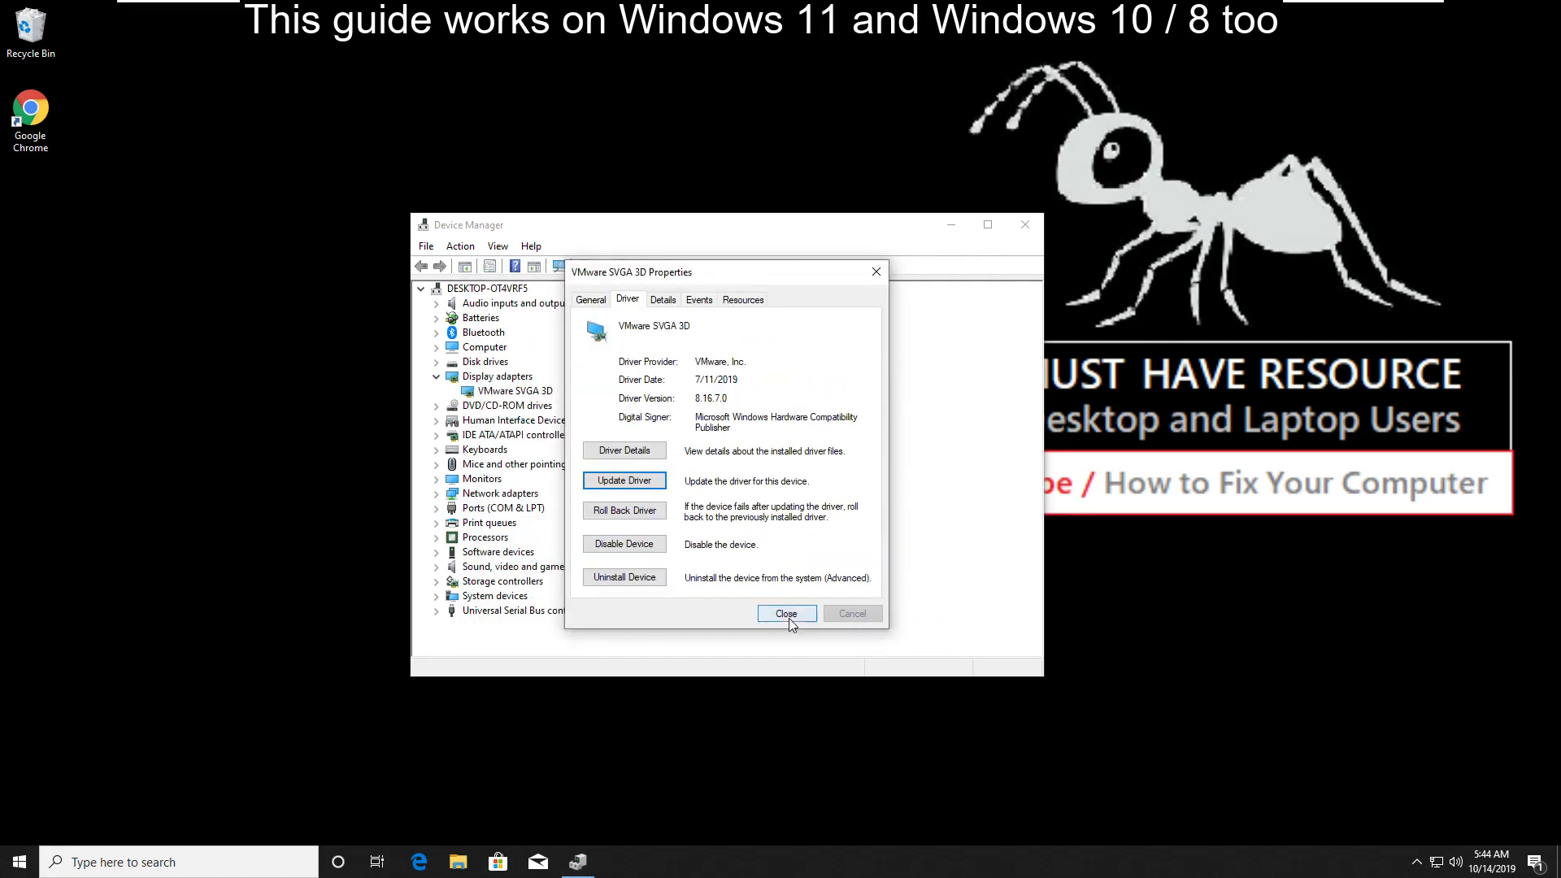
pyautogui.click(786, 613)
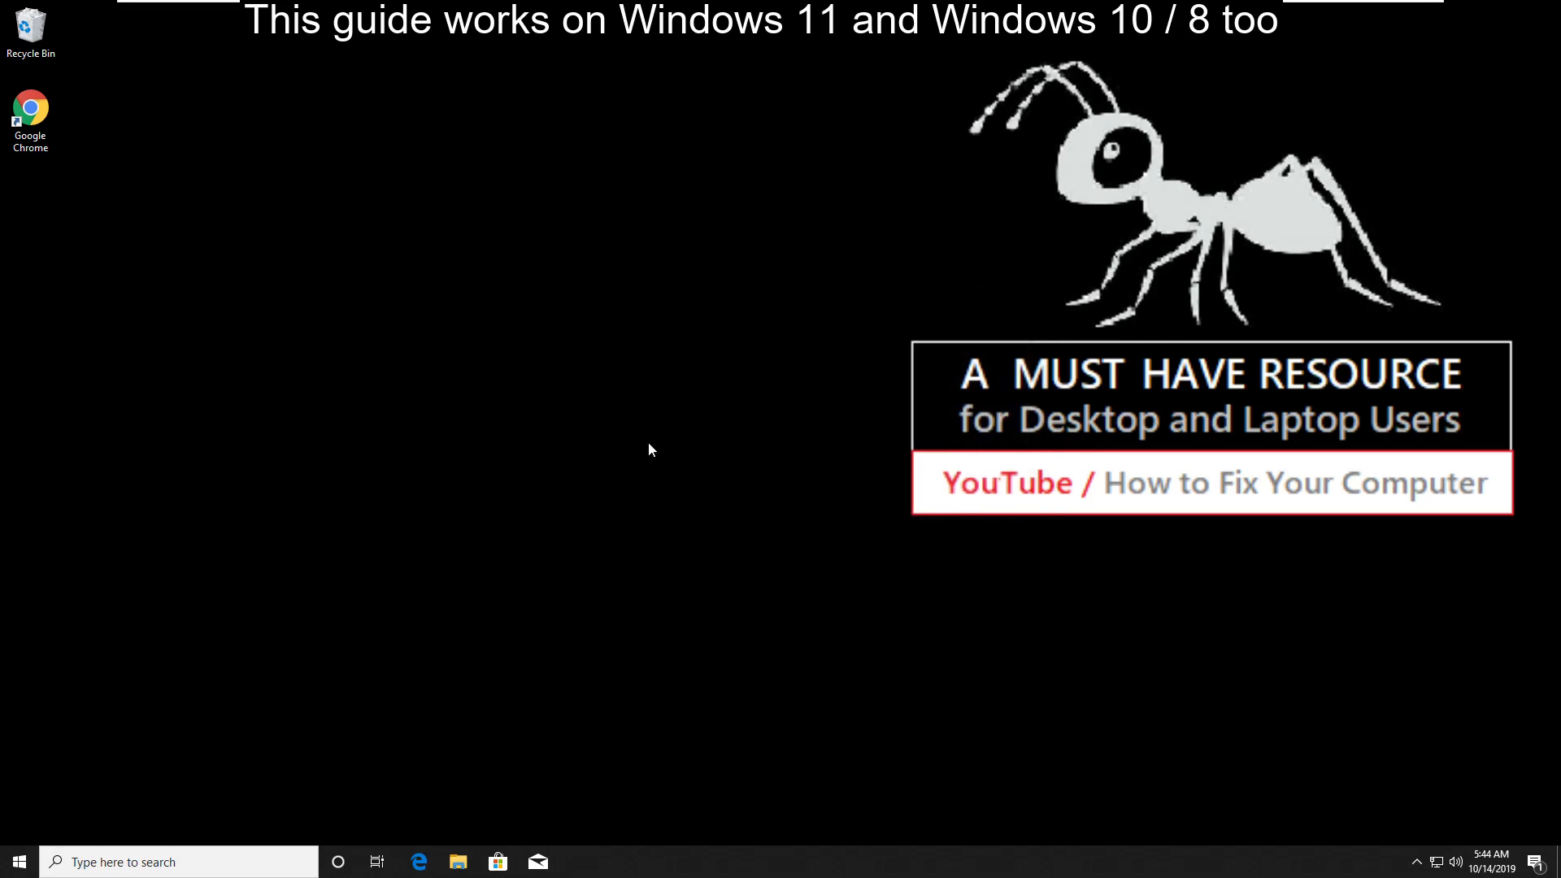
pyautogui.moveTo(397, 559)
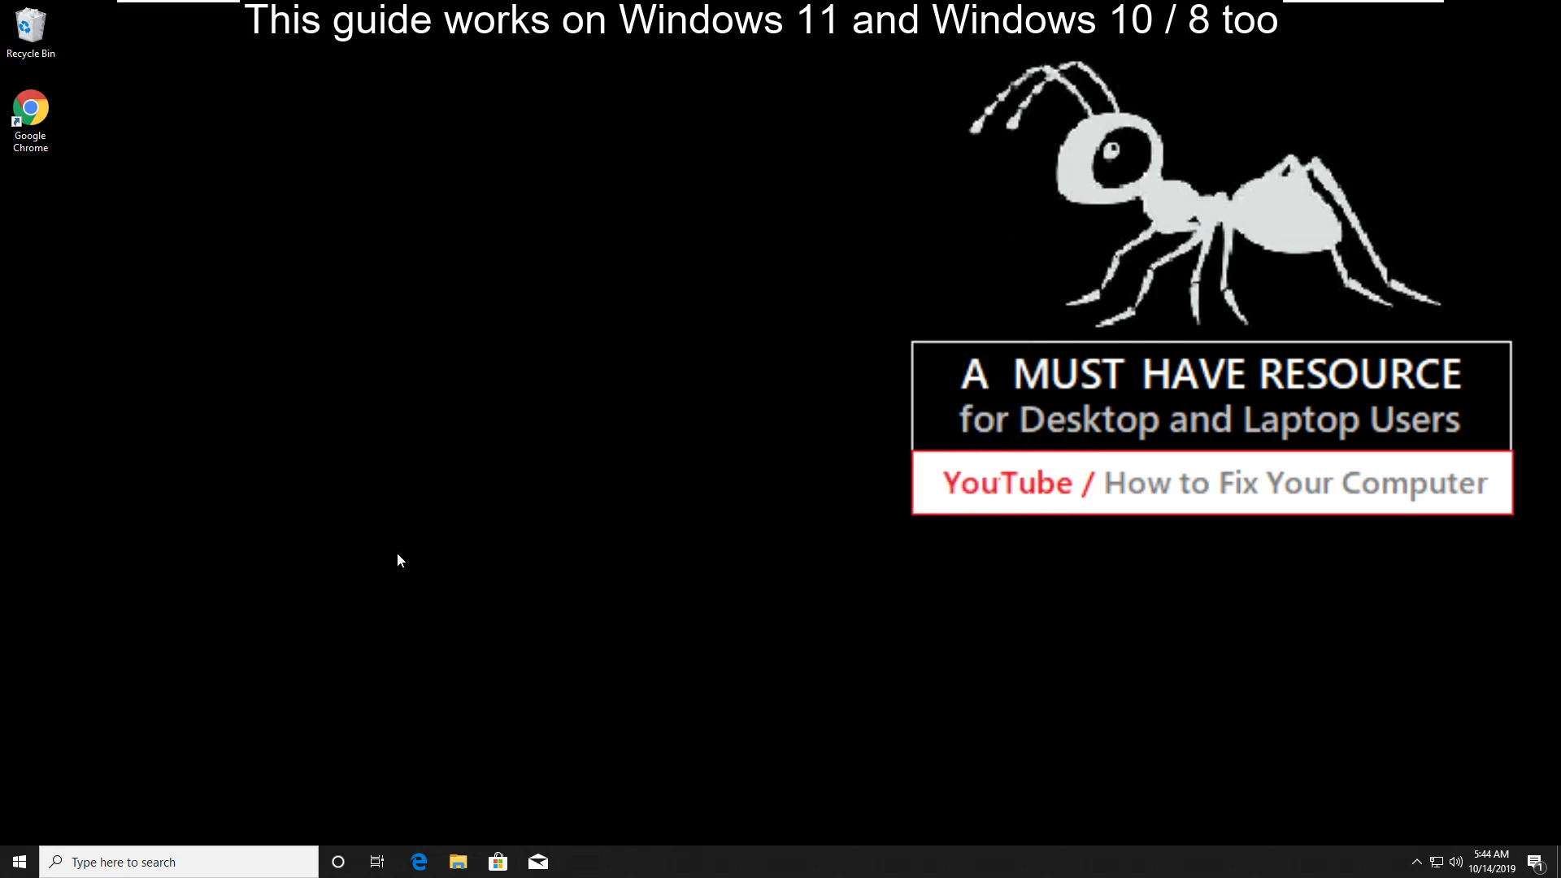
# Step: In File Explorer's This PC, bring up the Properties of Local Disk (C:)
pyautogui.click(457, 861)
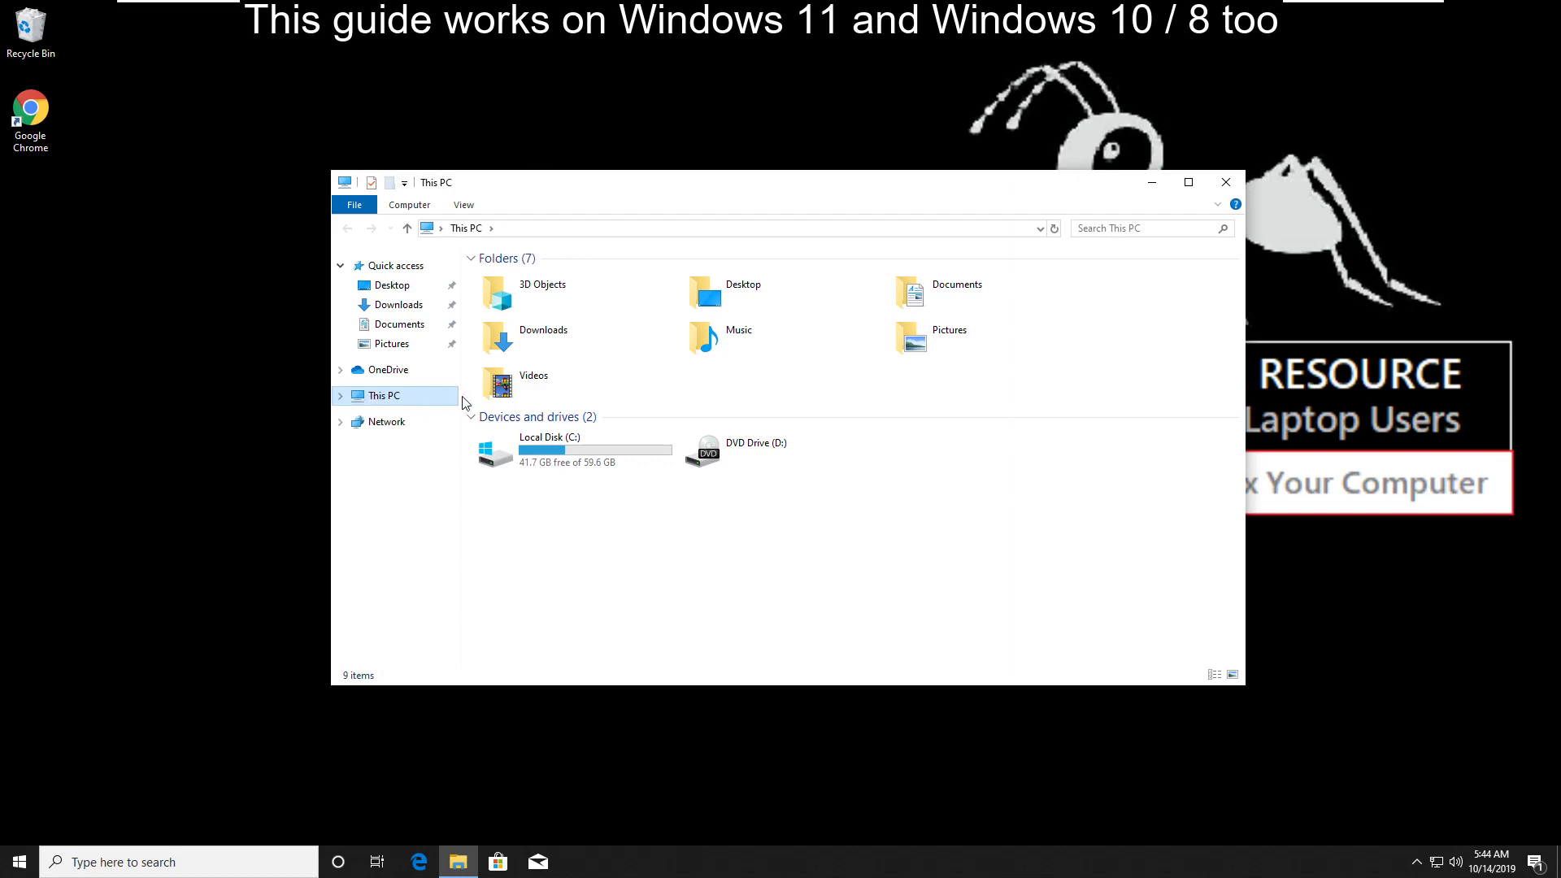
pyautogui.click(548, 448)
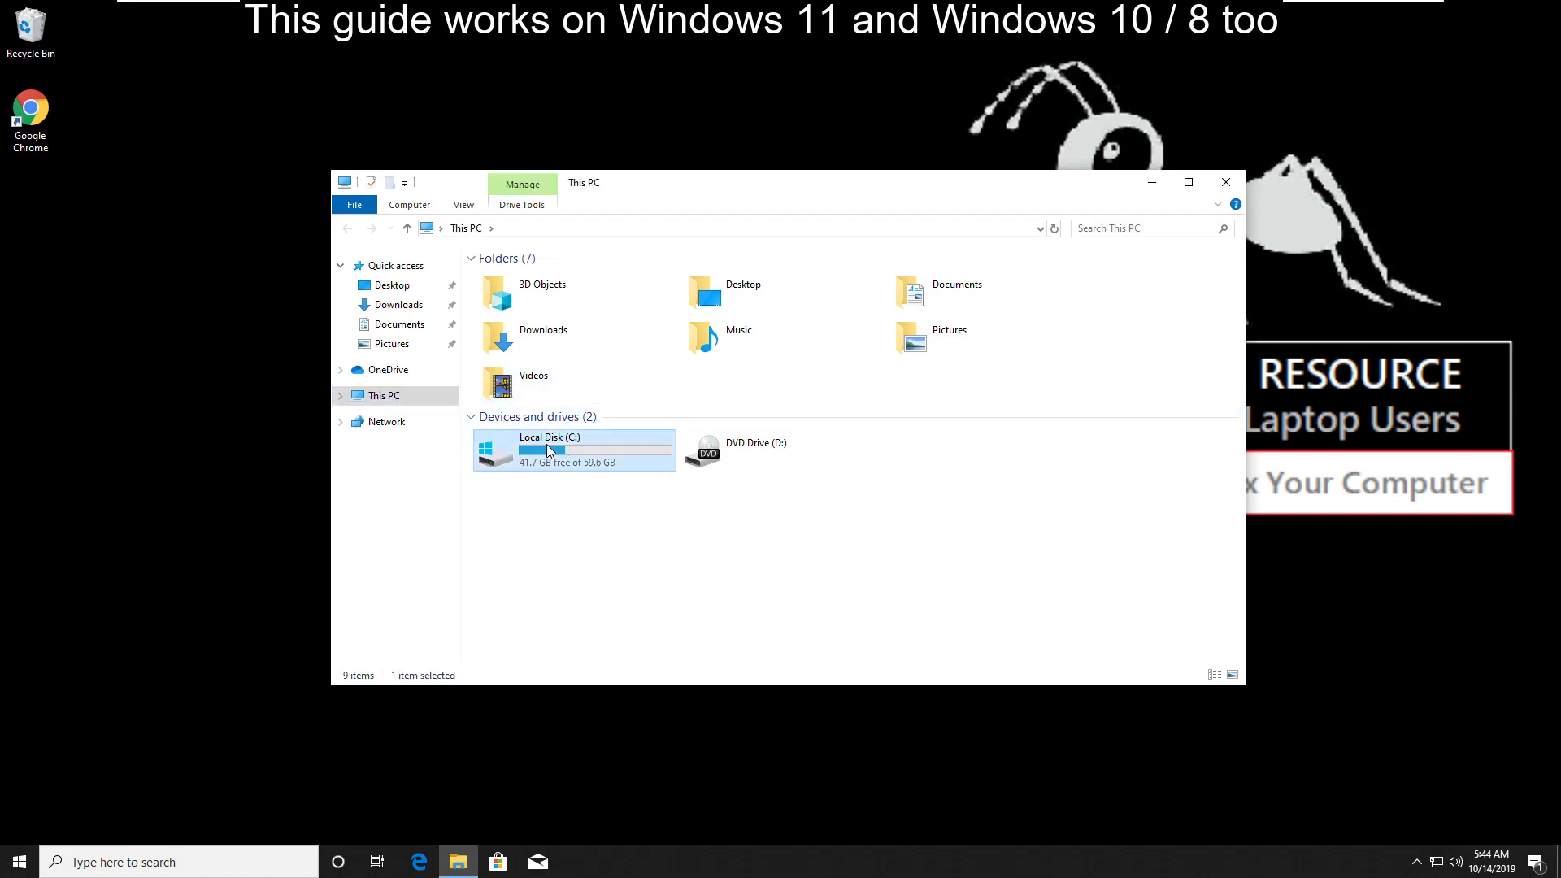
pyautogui.rightClick(546, 449)
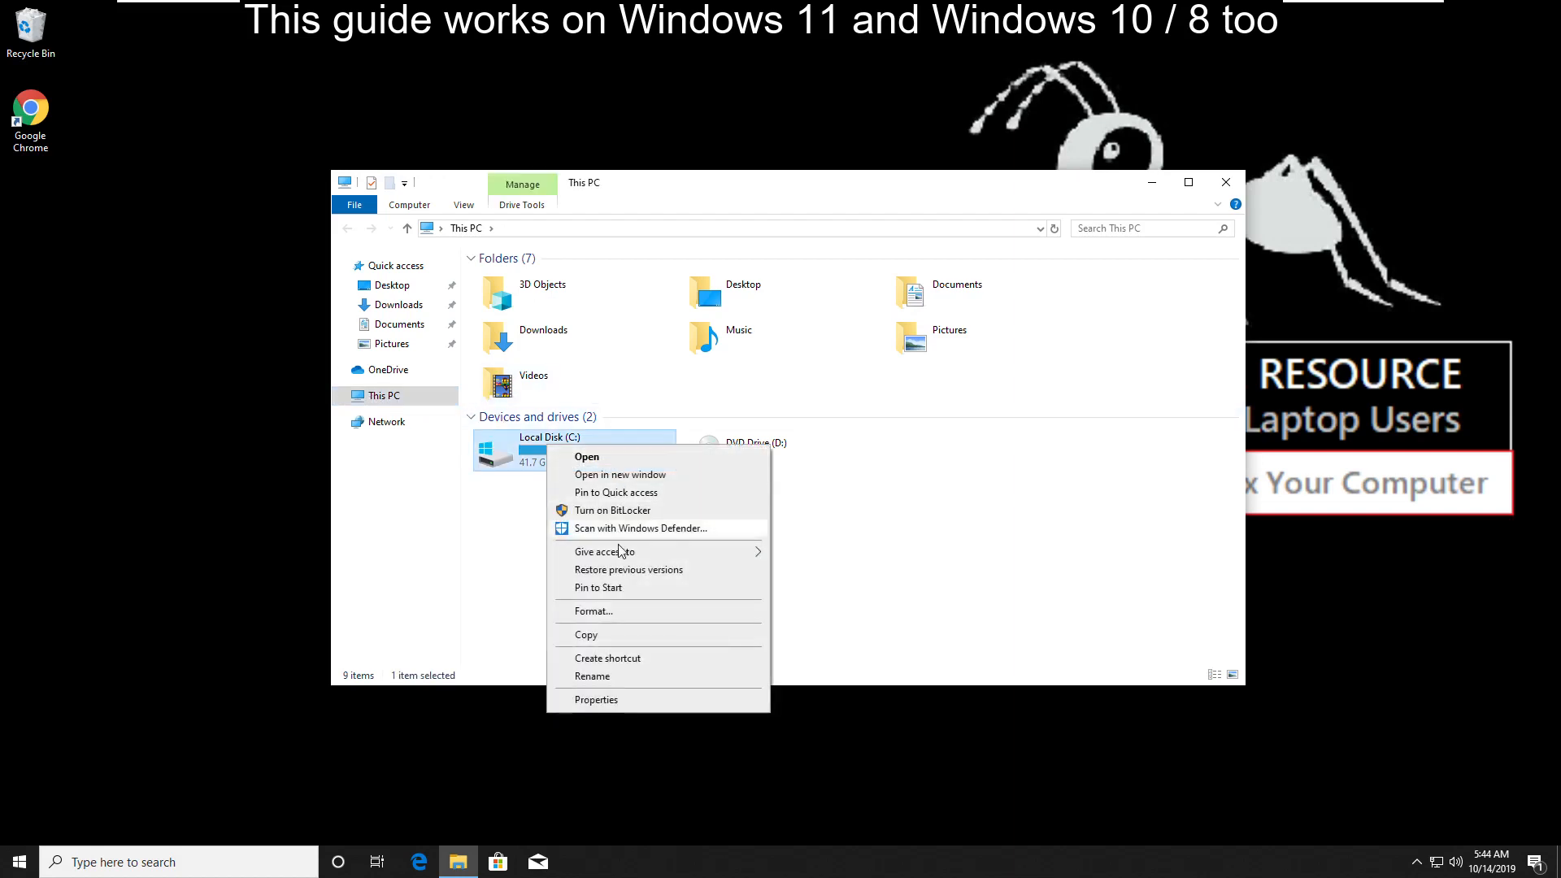
pyautogui.click(595, 700)
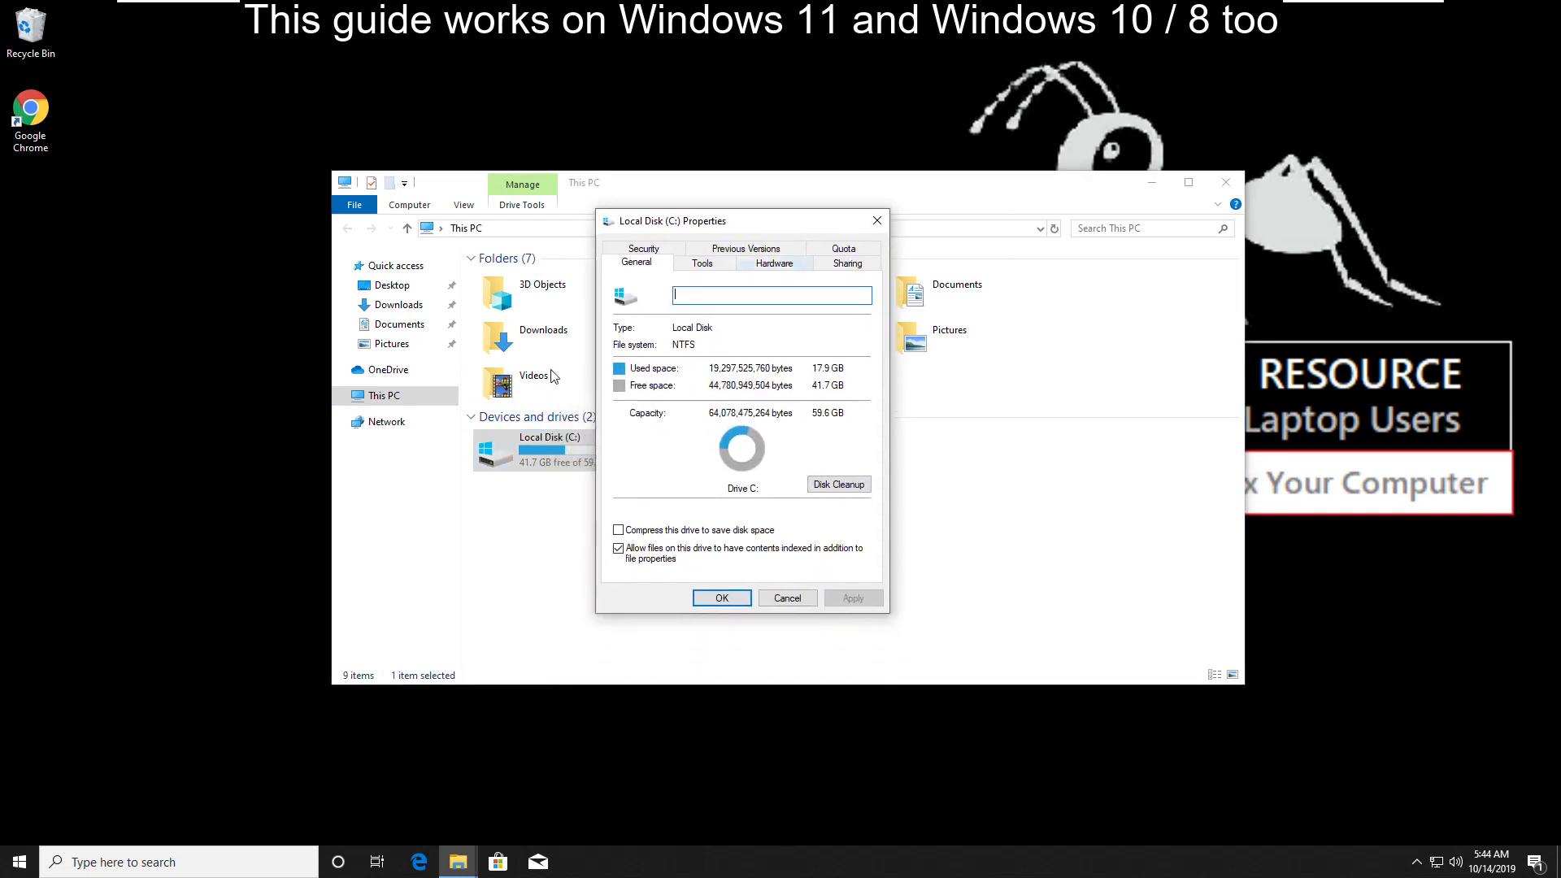
# Step: Run an error-check scan of C: from the Tools tab, dismiss the clean result, and bring up Start
pyautogui.click(703, 261)
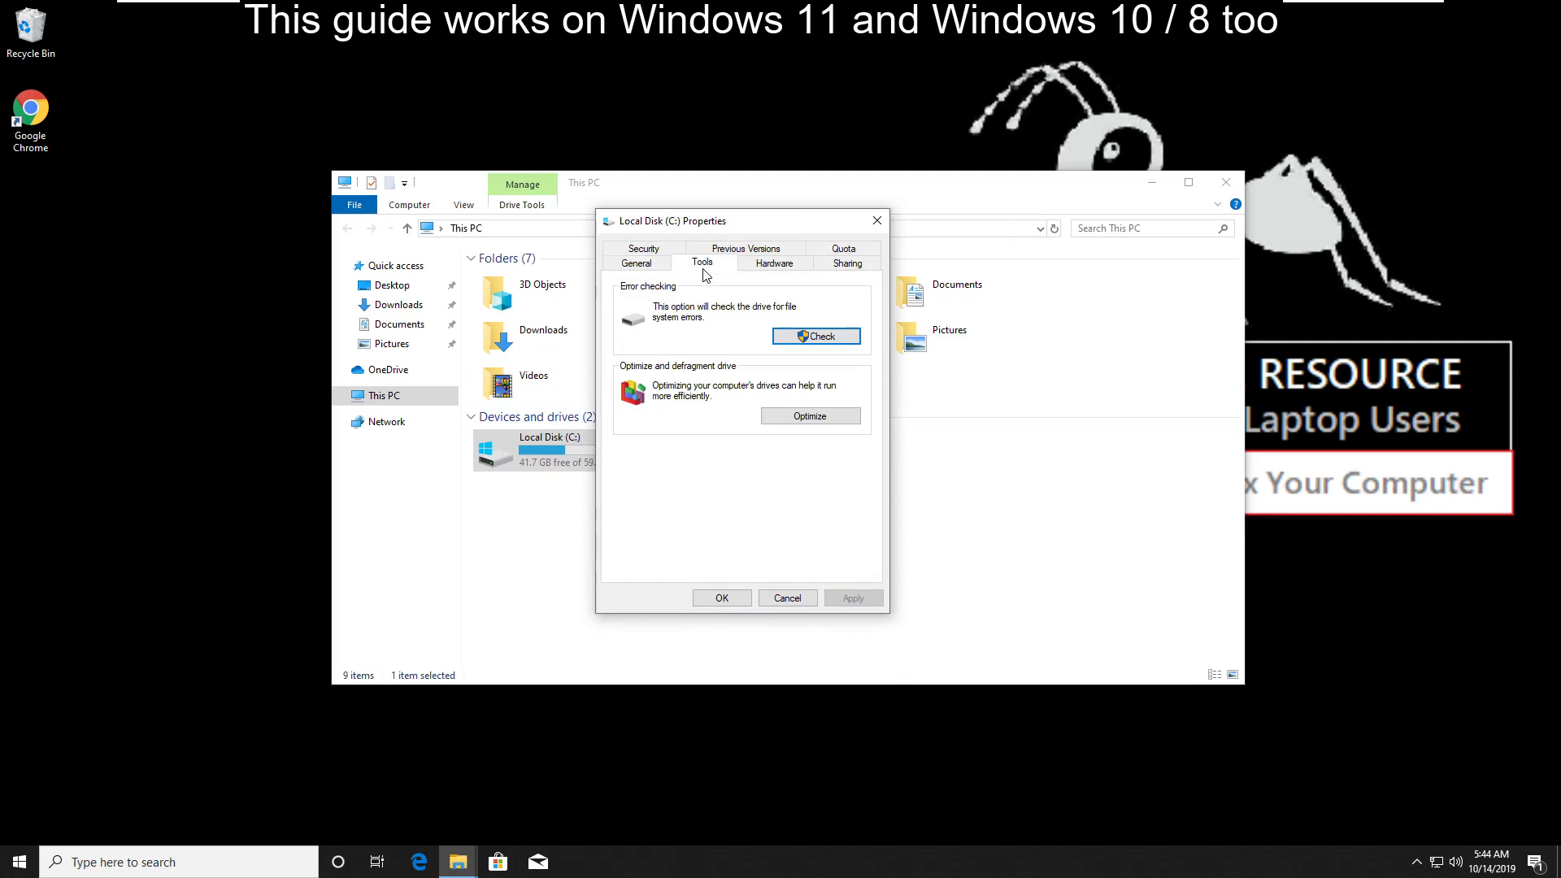
pyautogui.moveTo(670, 295)
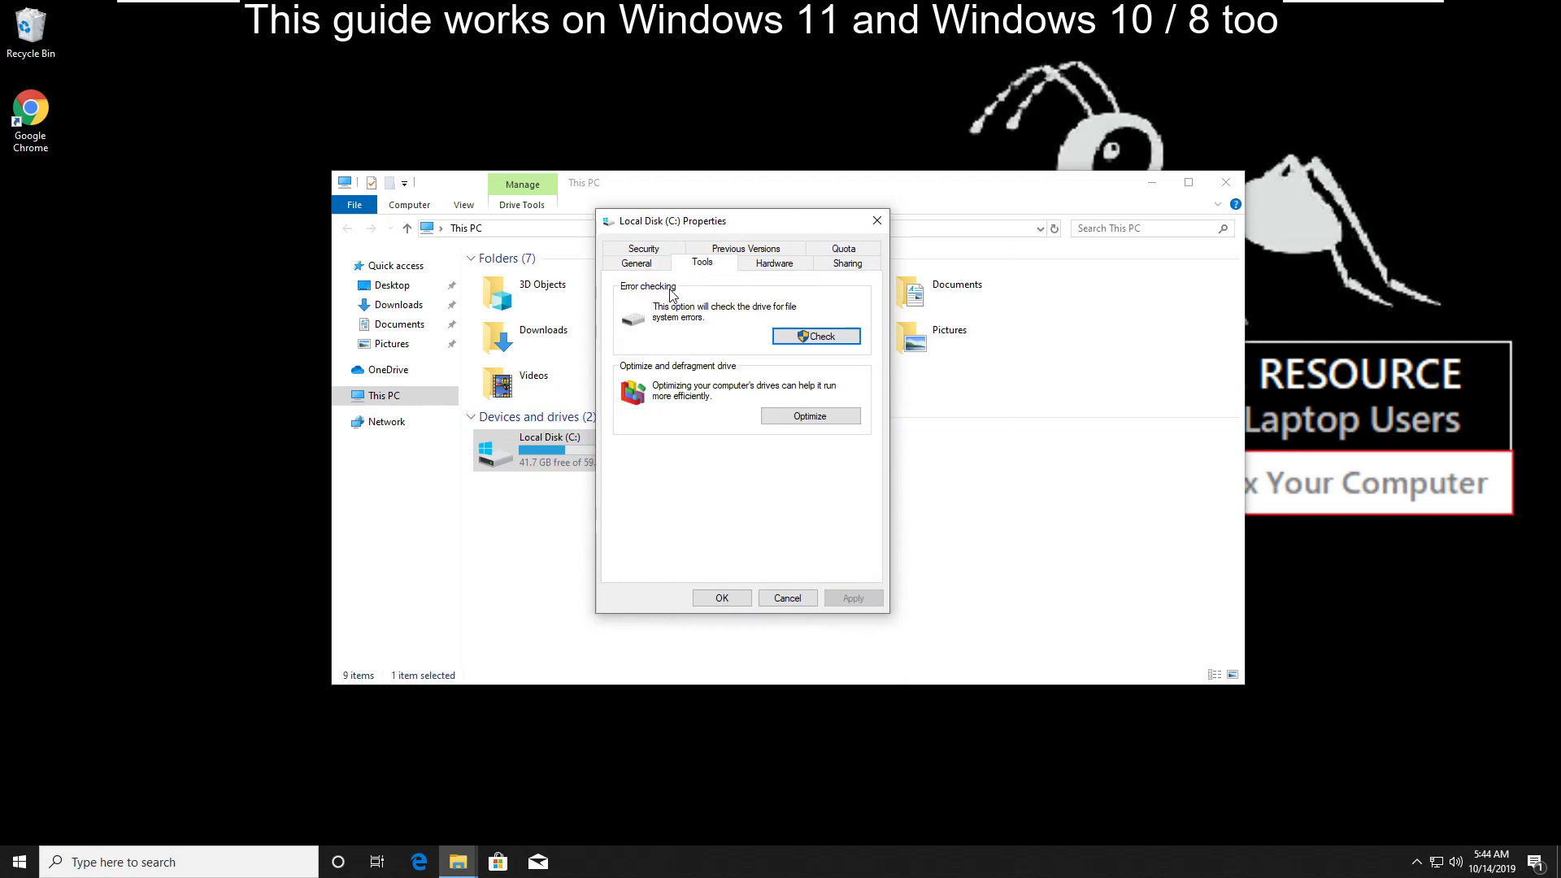
pyautogui.moveTo(814, 335)
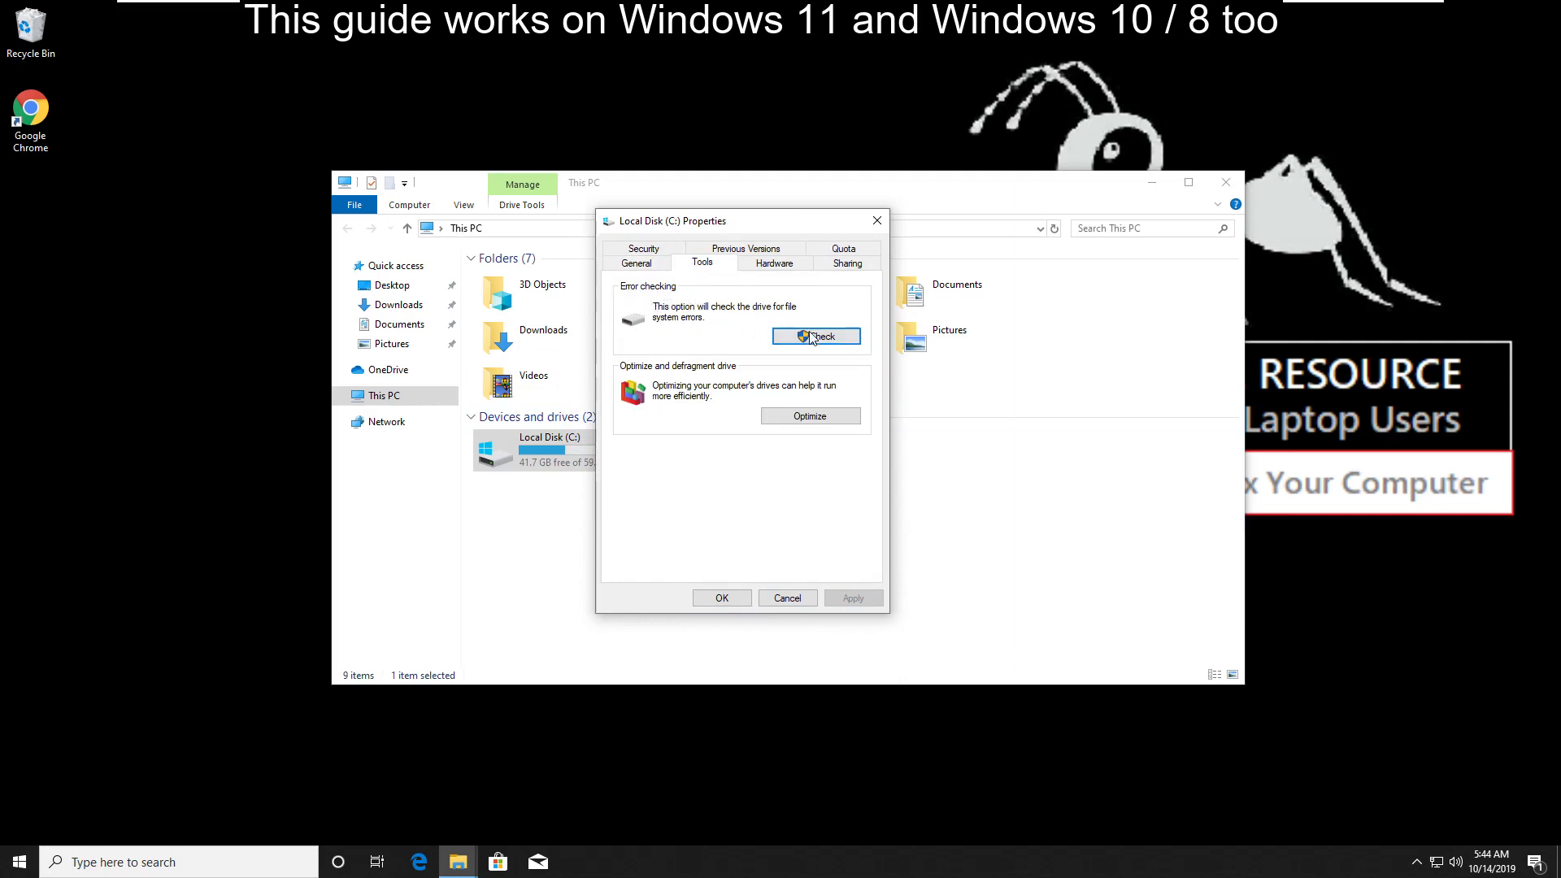
pyautogui.click(815, 335)
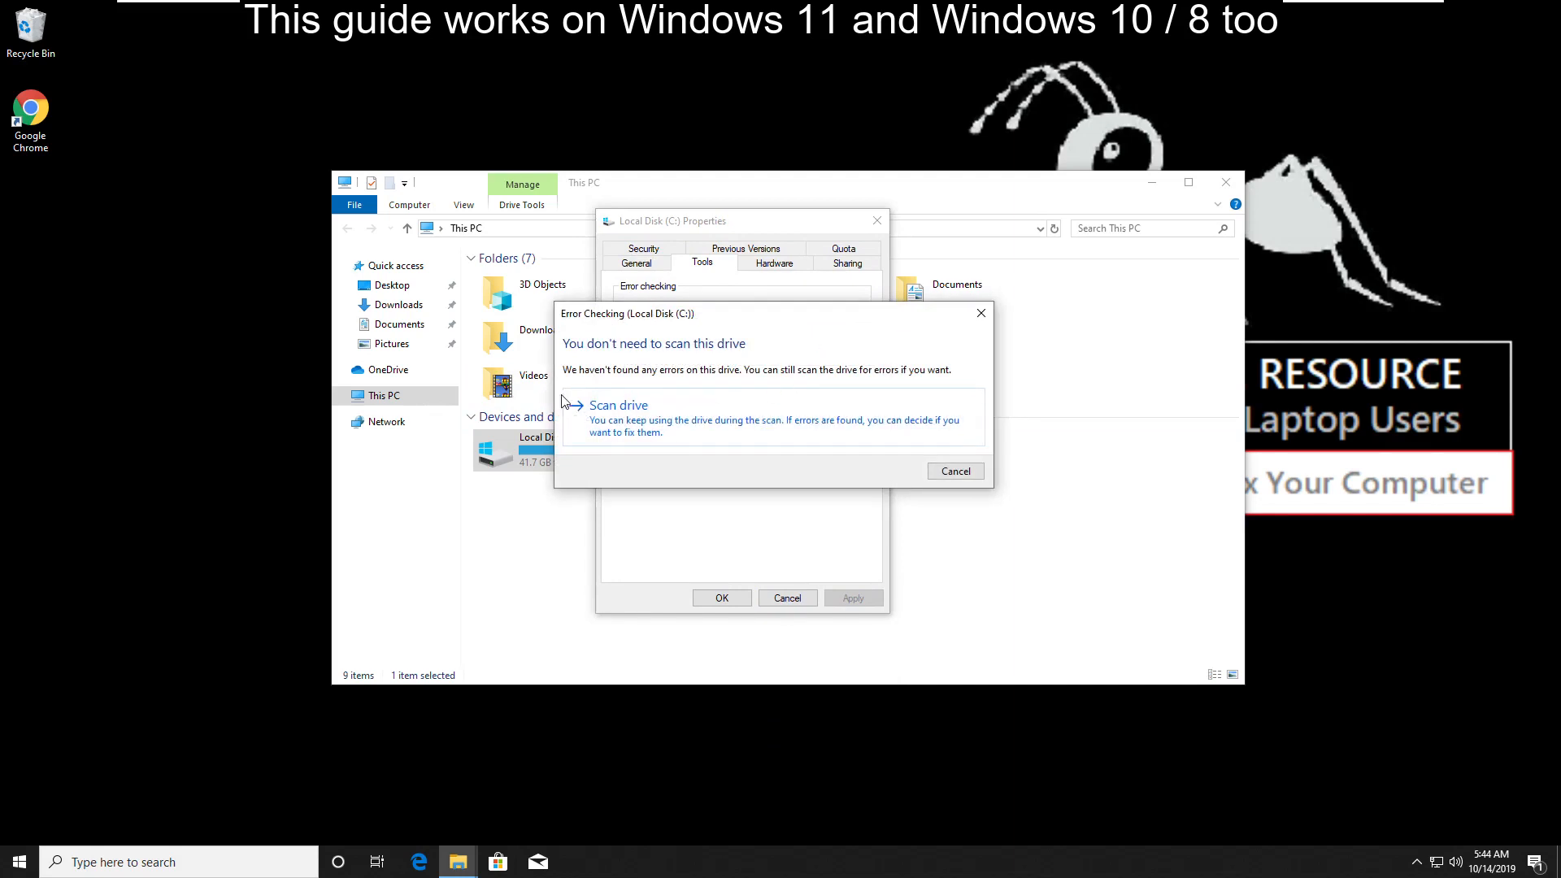
pyautogui.click(618, 405)
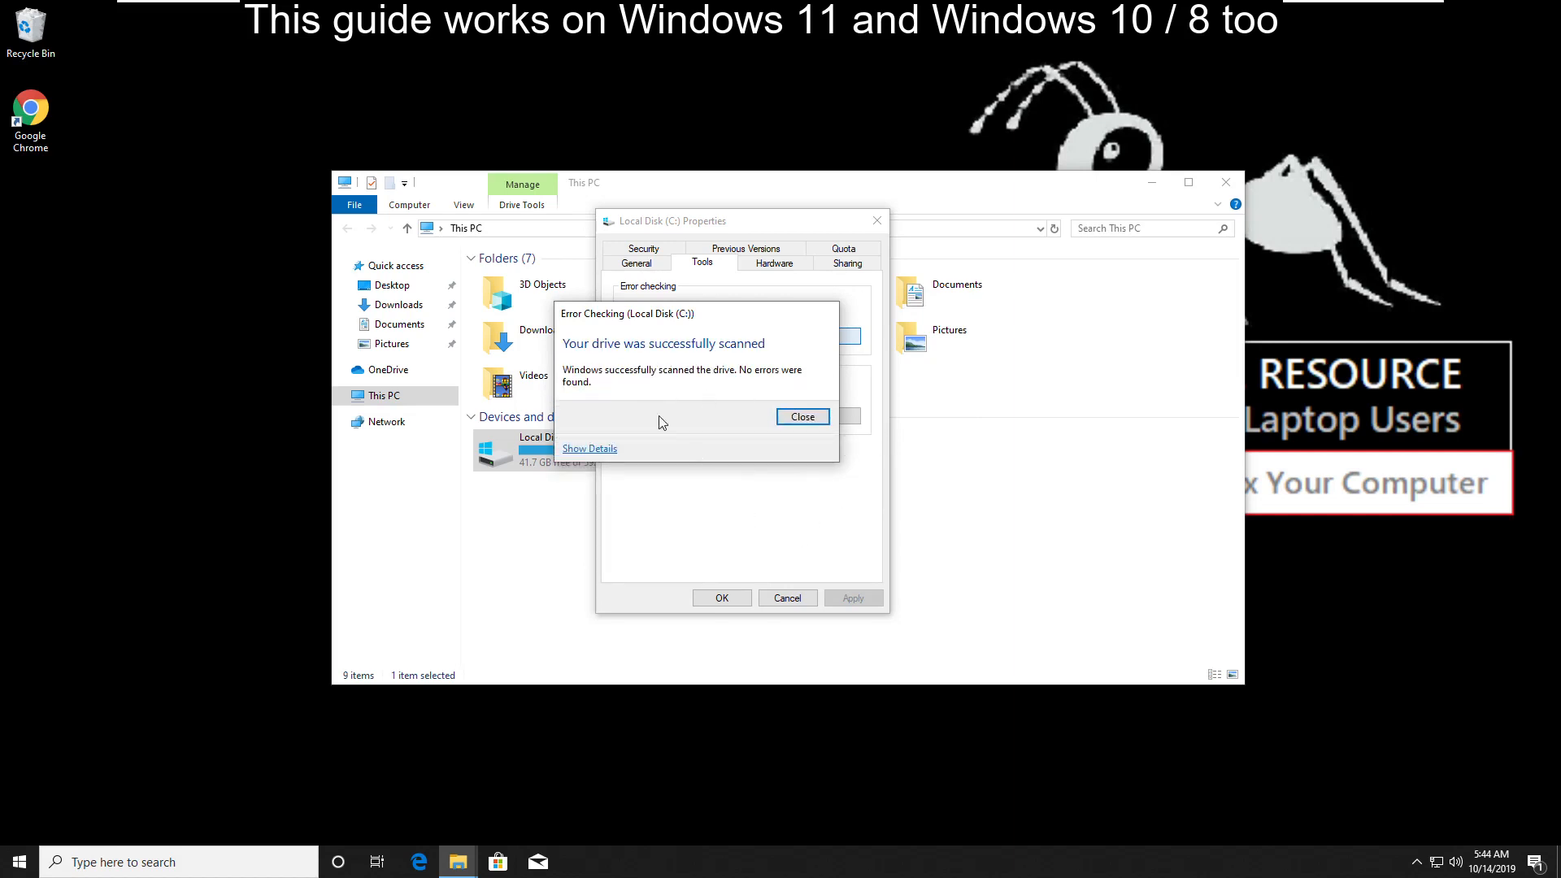
pyautogui.moveTo(561, 358)
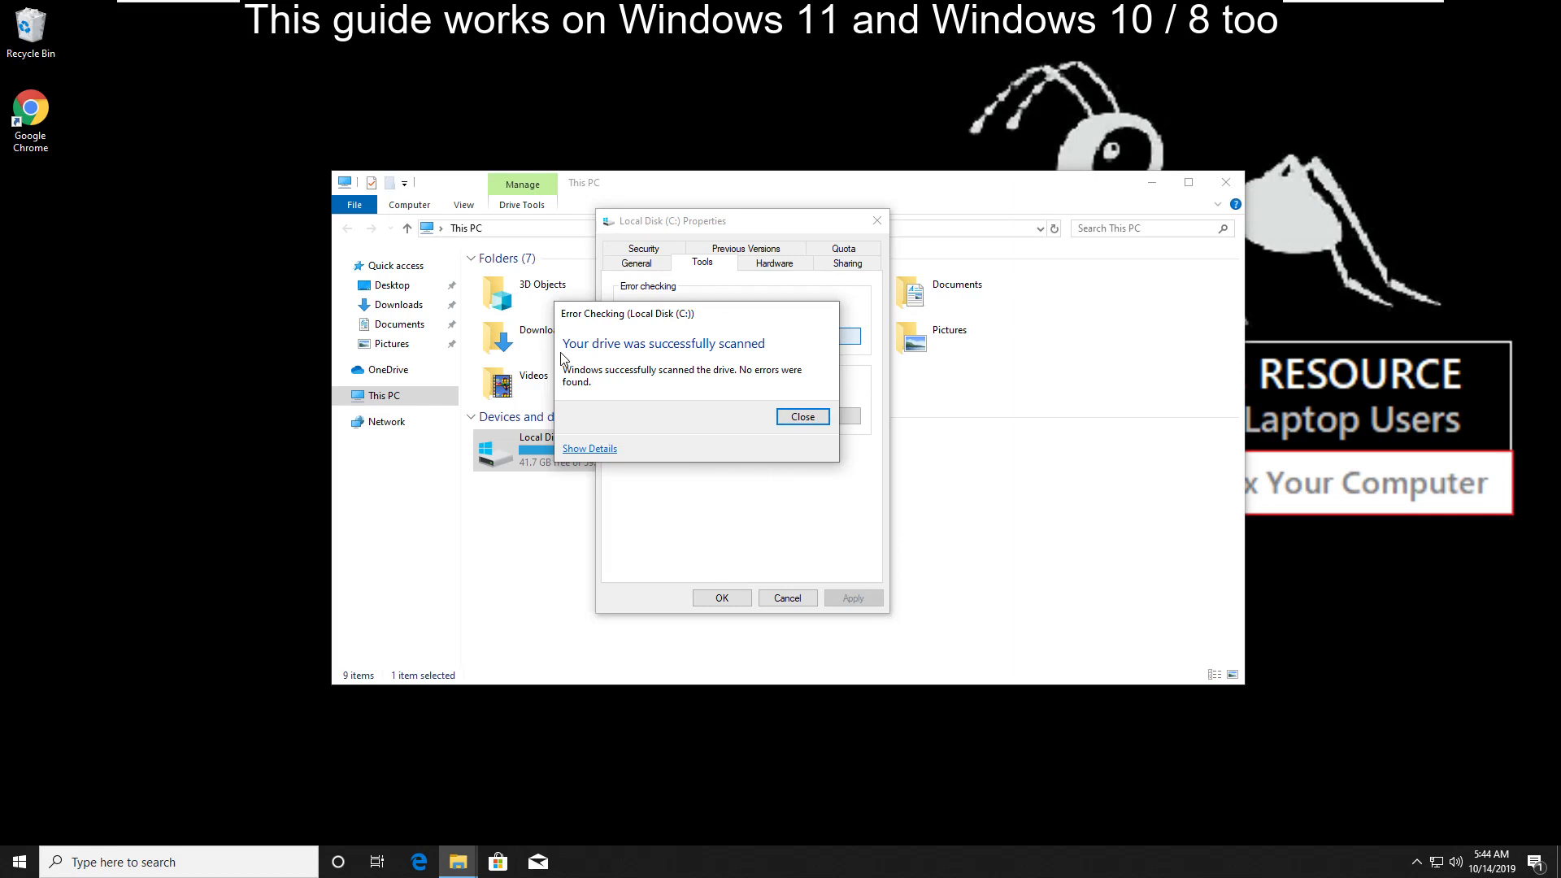
pyautogui.click(802, 416)
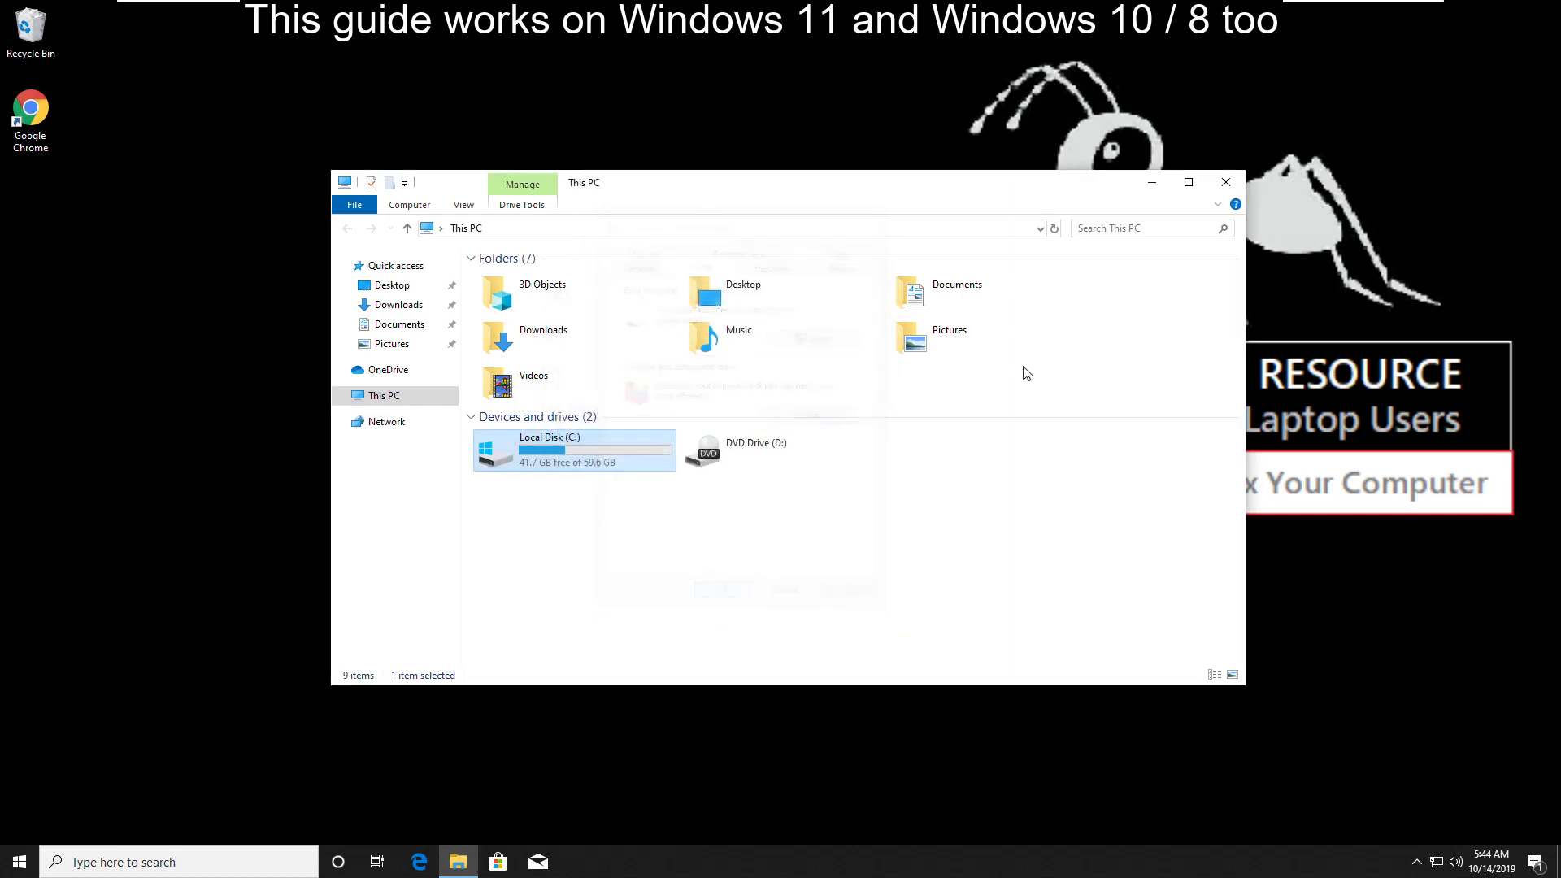
pyautogui.click(15, 862)
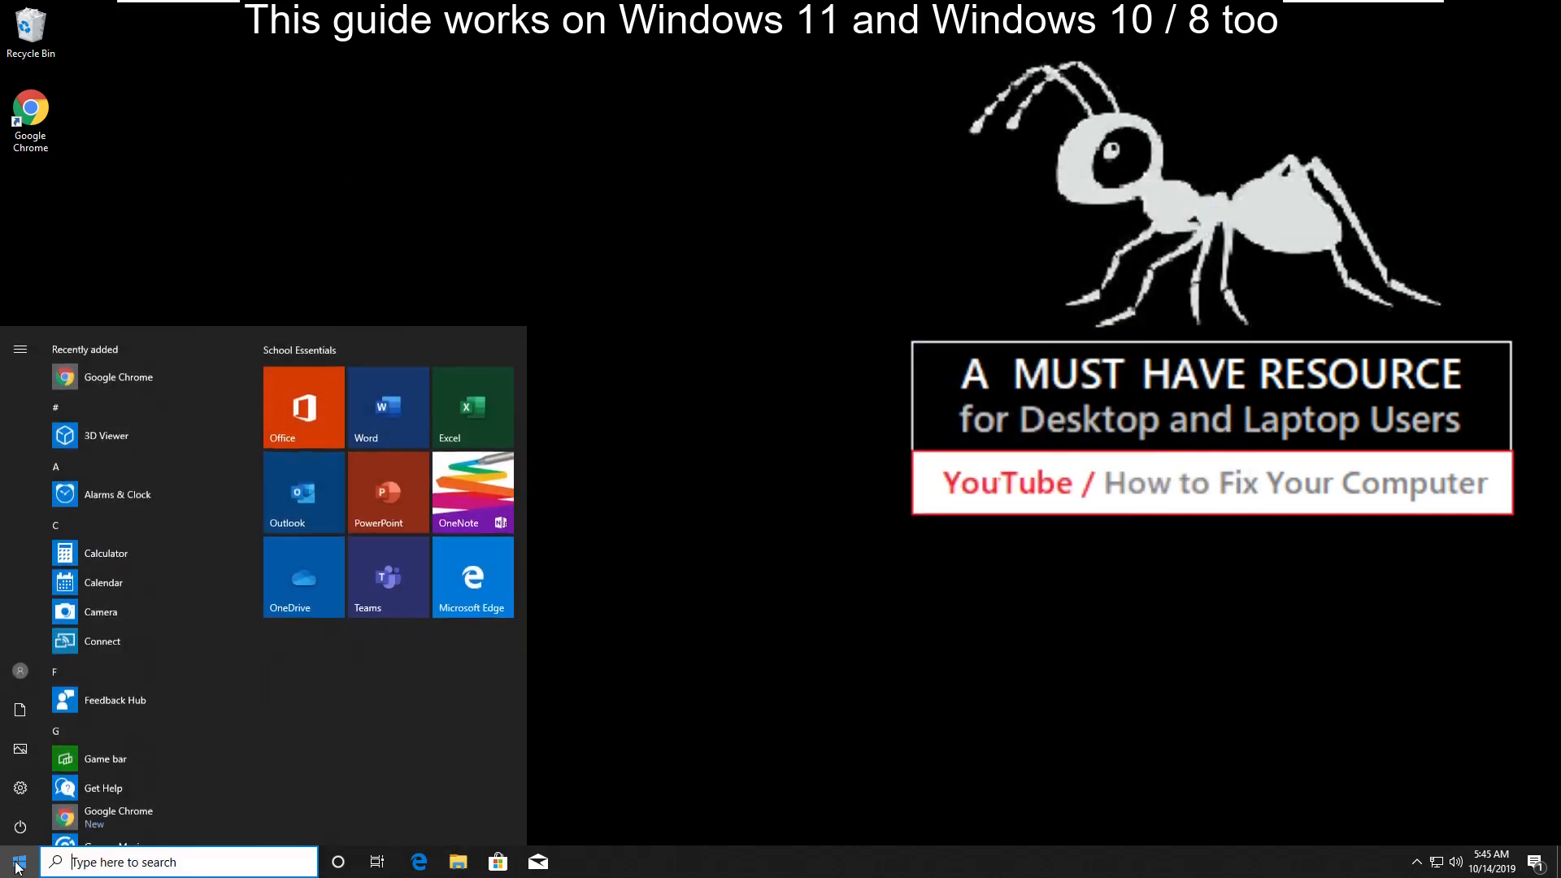
# Step: Search 'dev' and relaunch Device Manager to reach the Intel 82574L network adapter
pyautogui.write('device man')
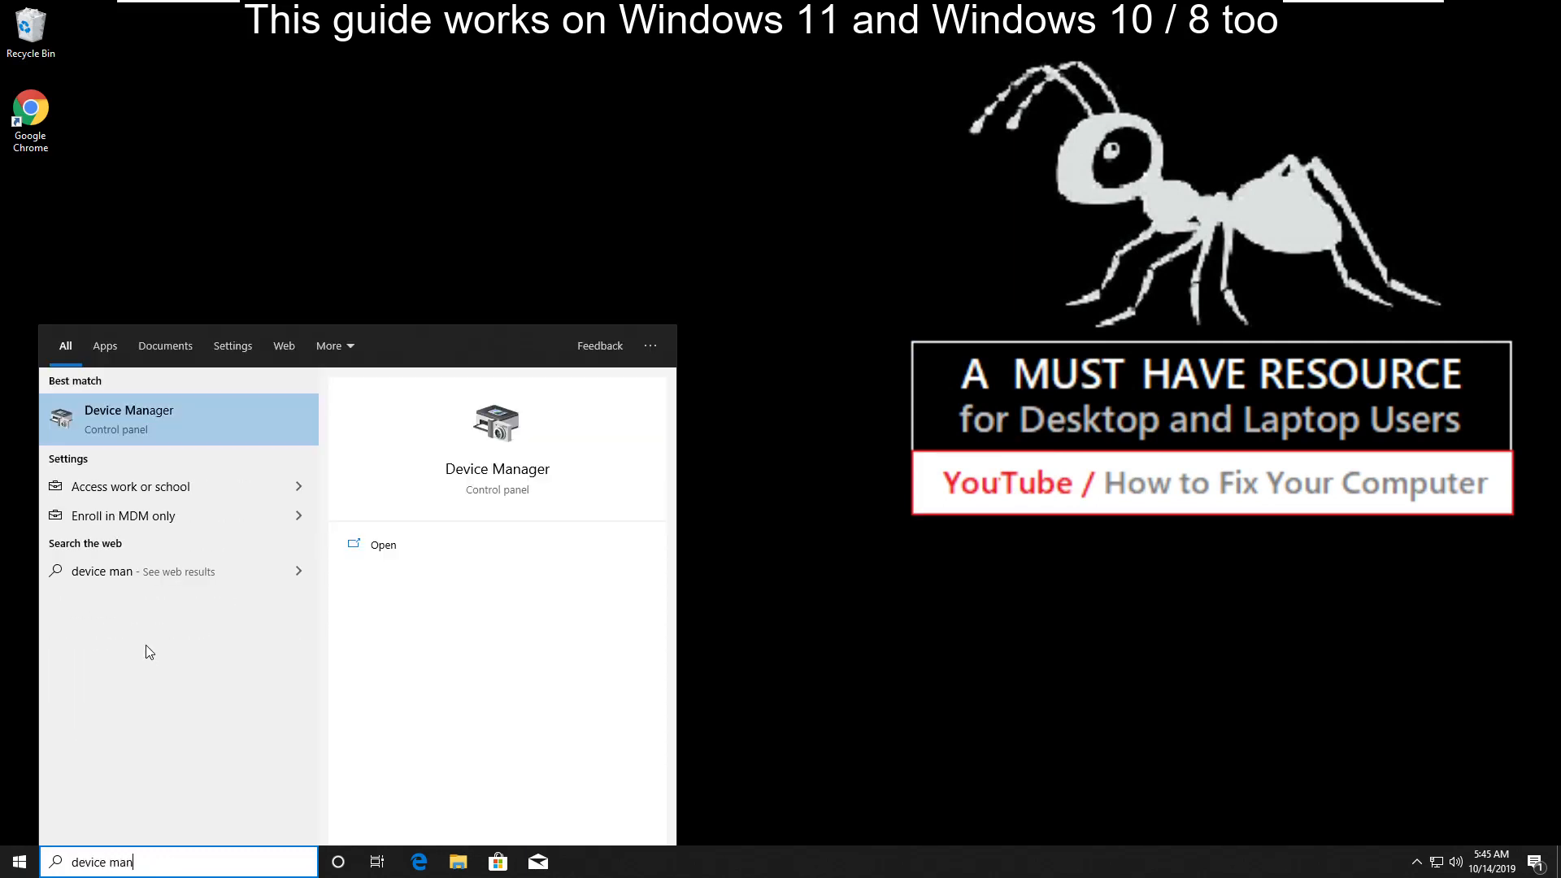
pyautogui.click(130, 418)
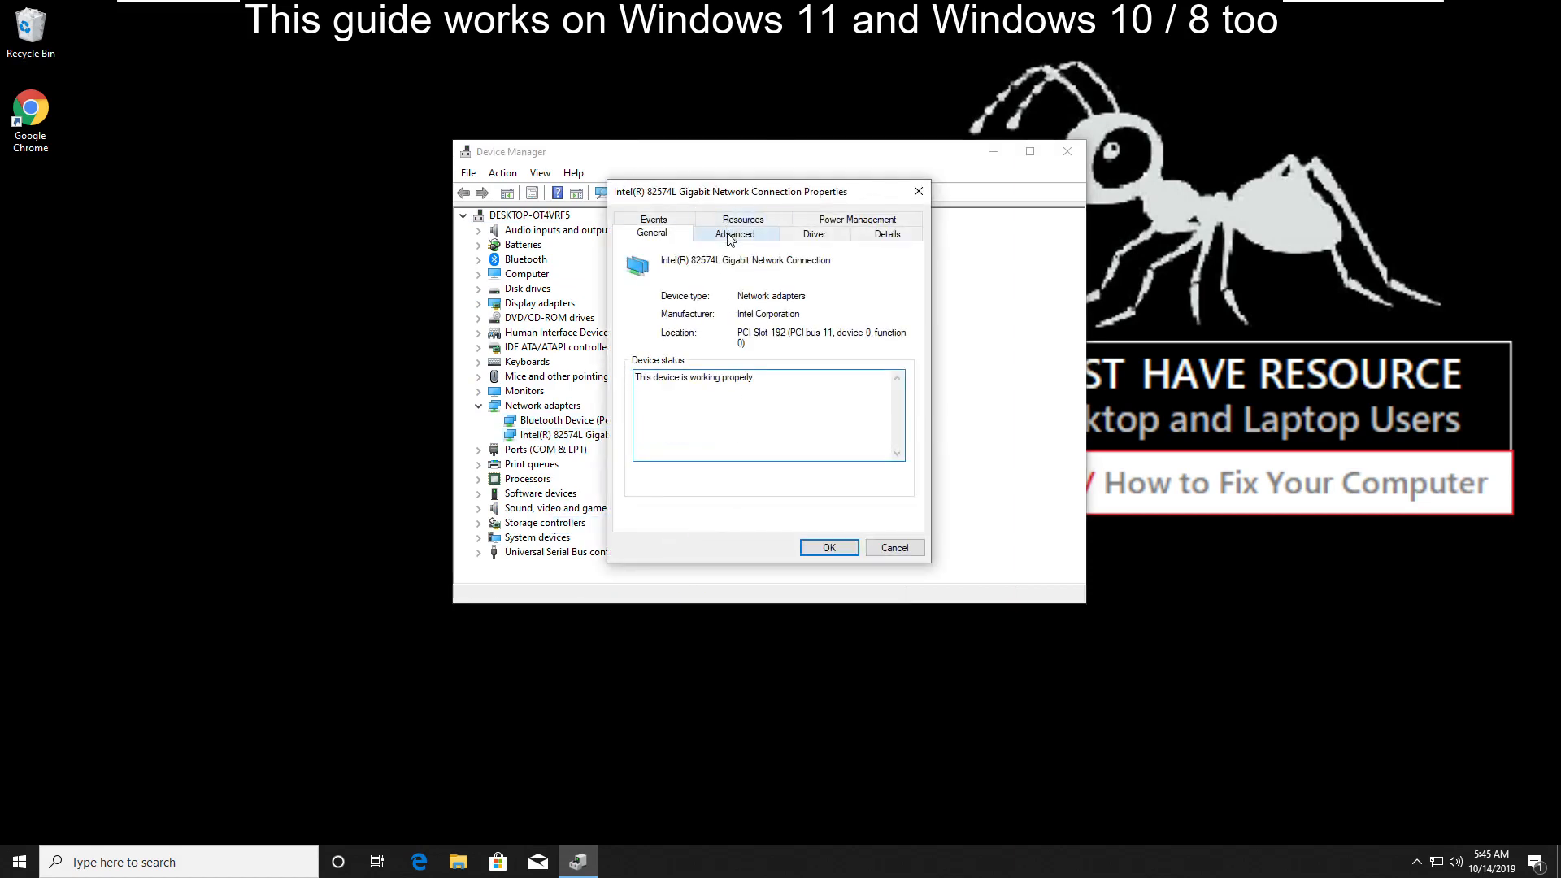
# Step: Search automatically for a newer Intel 82574L driver, close its properties, and bring up Start
pyautogui.click(813, 232)
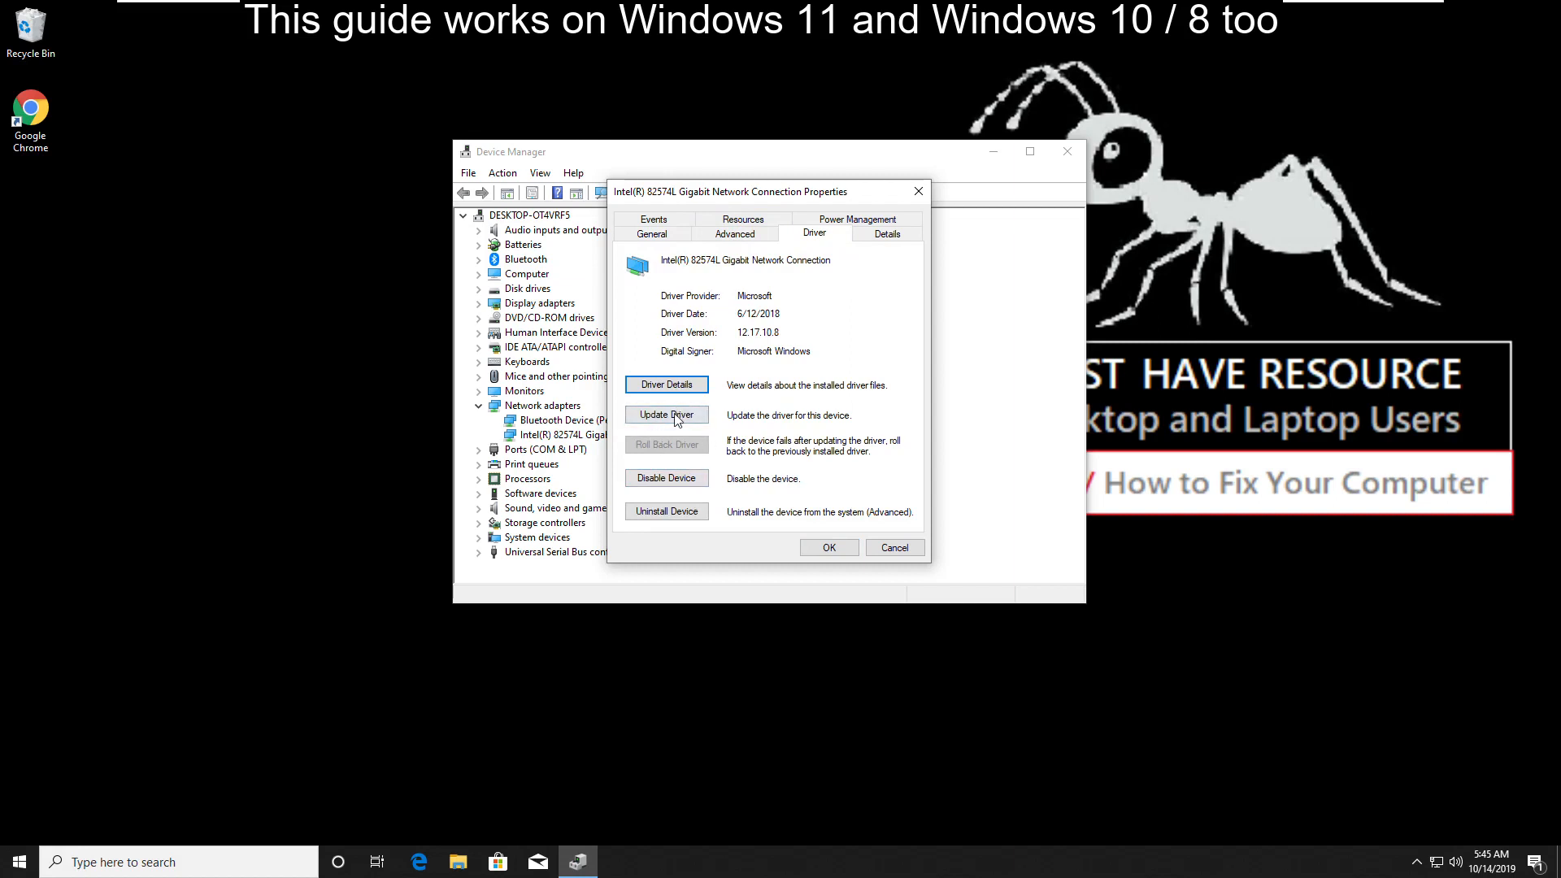
pyautogui.click(667, 415)
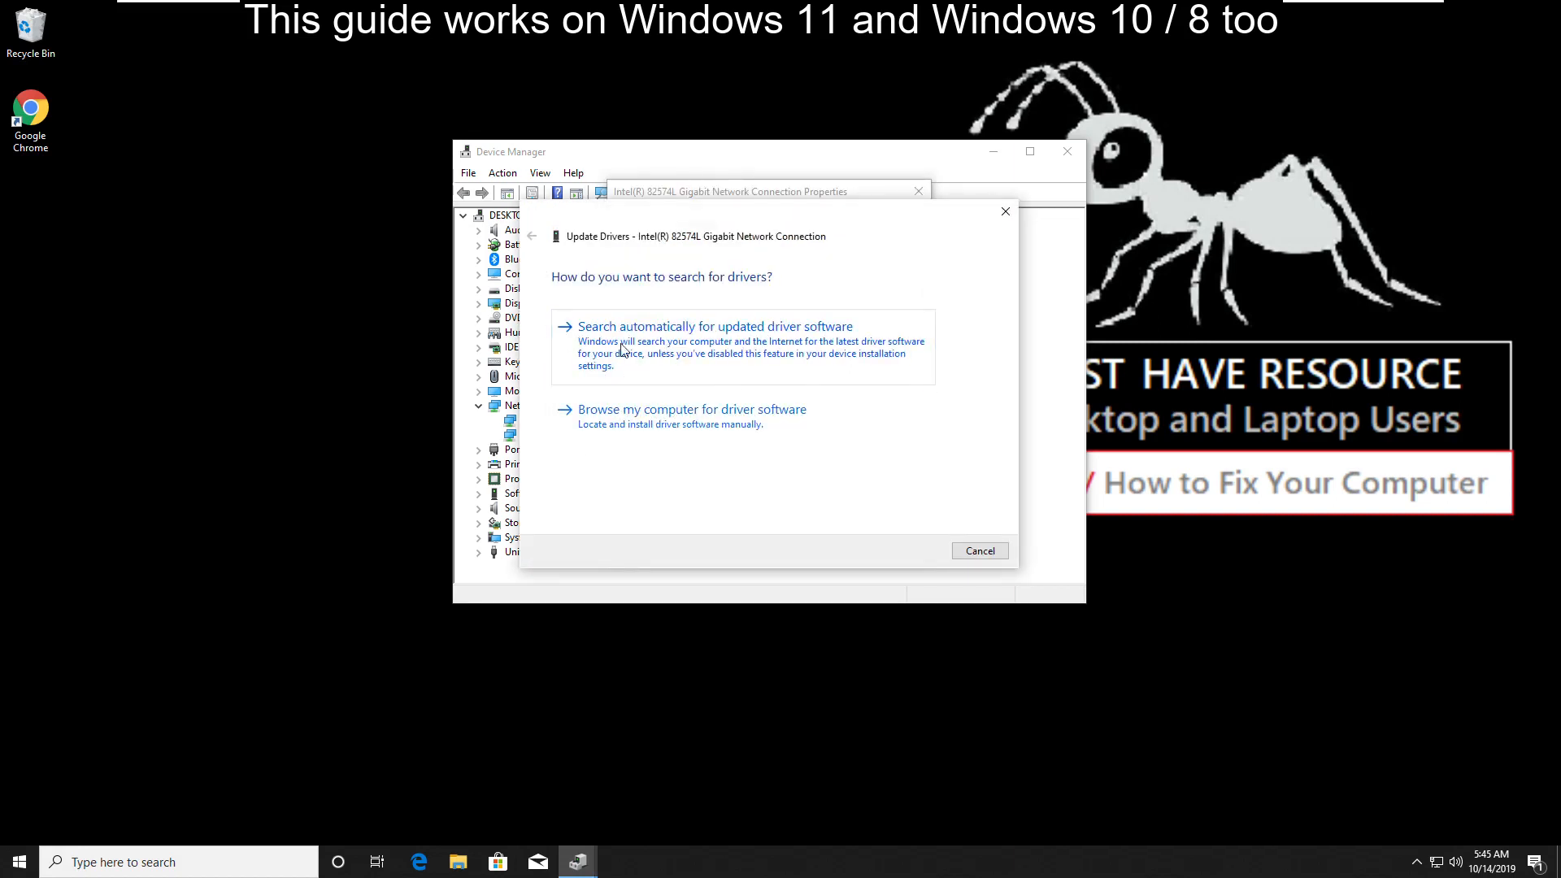
pyautogui.moveTo(881, 335)
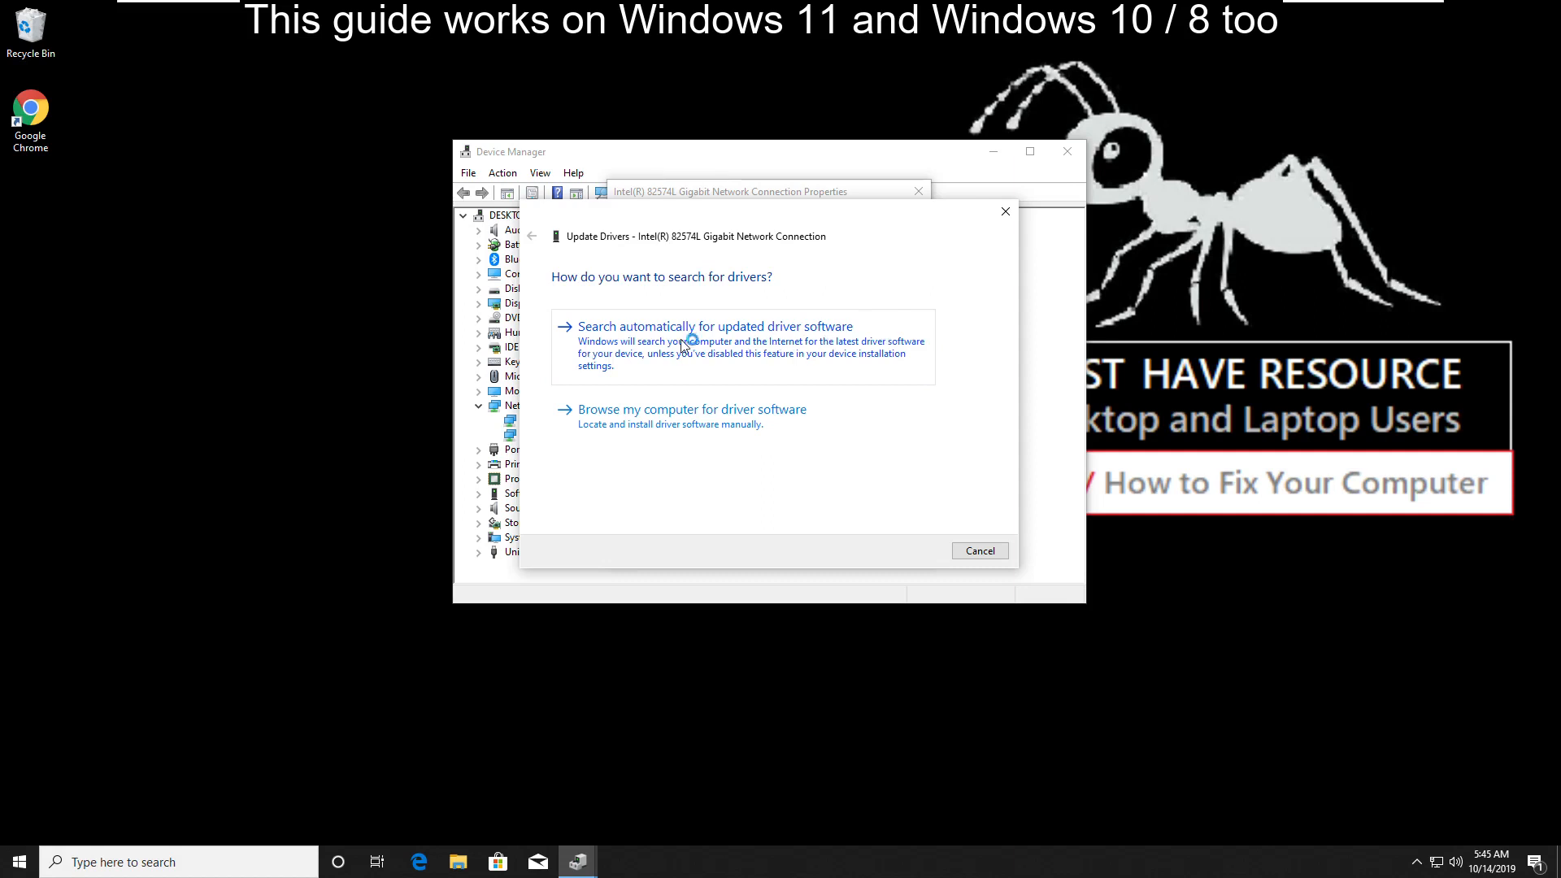
pyautogui.click(716, 325)
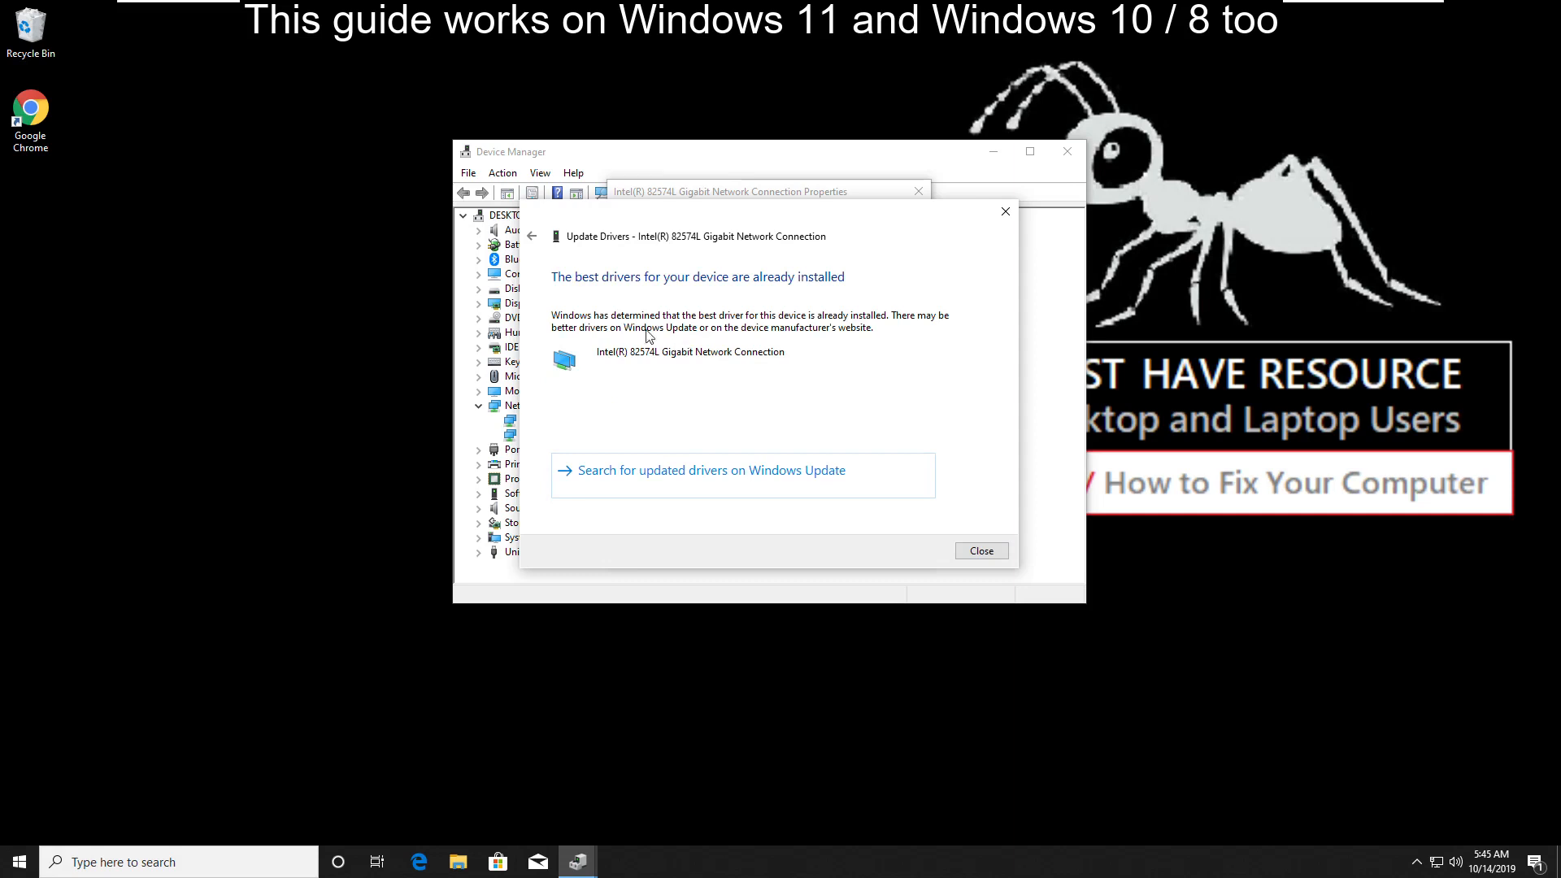
pyautogui.moveTo(859, 384)
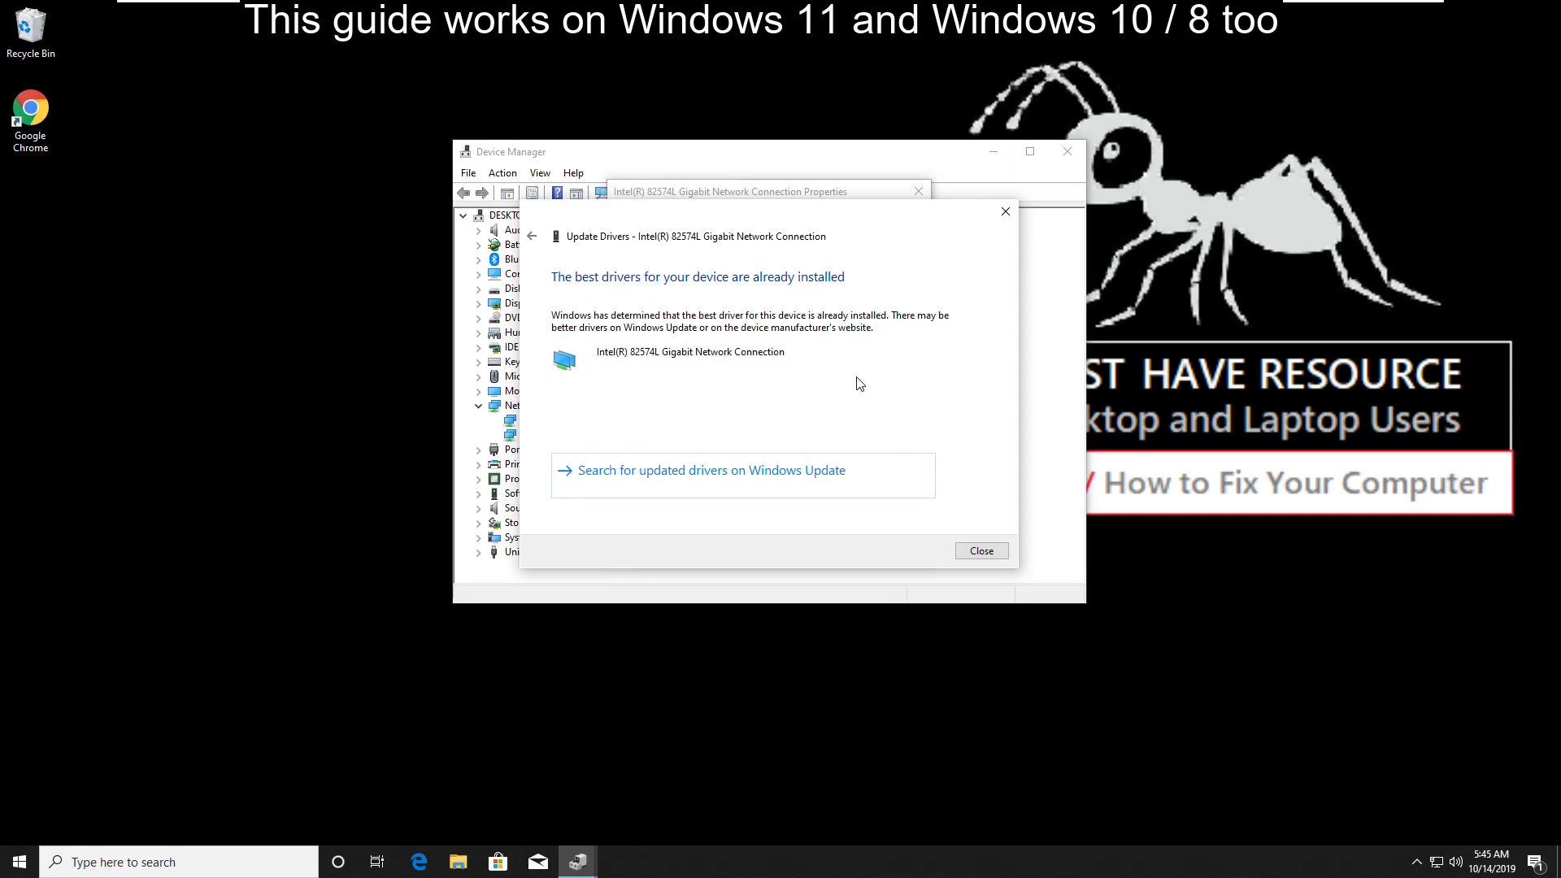
pyautogui.moveTo(981, 552)
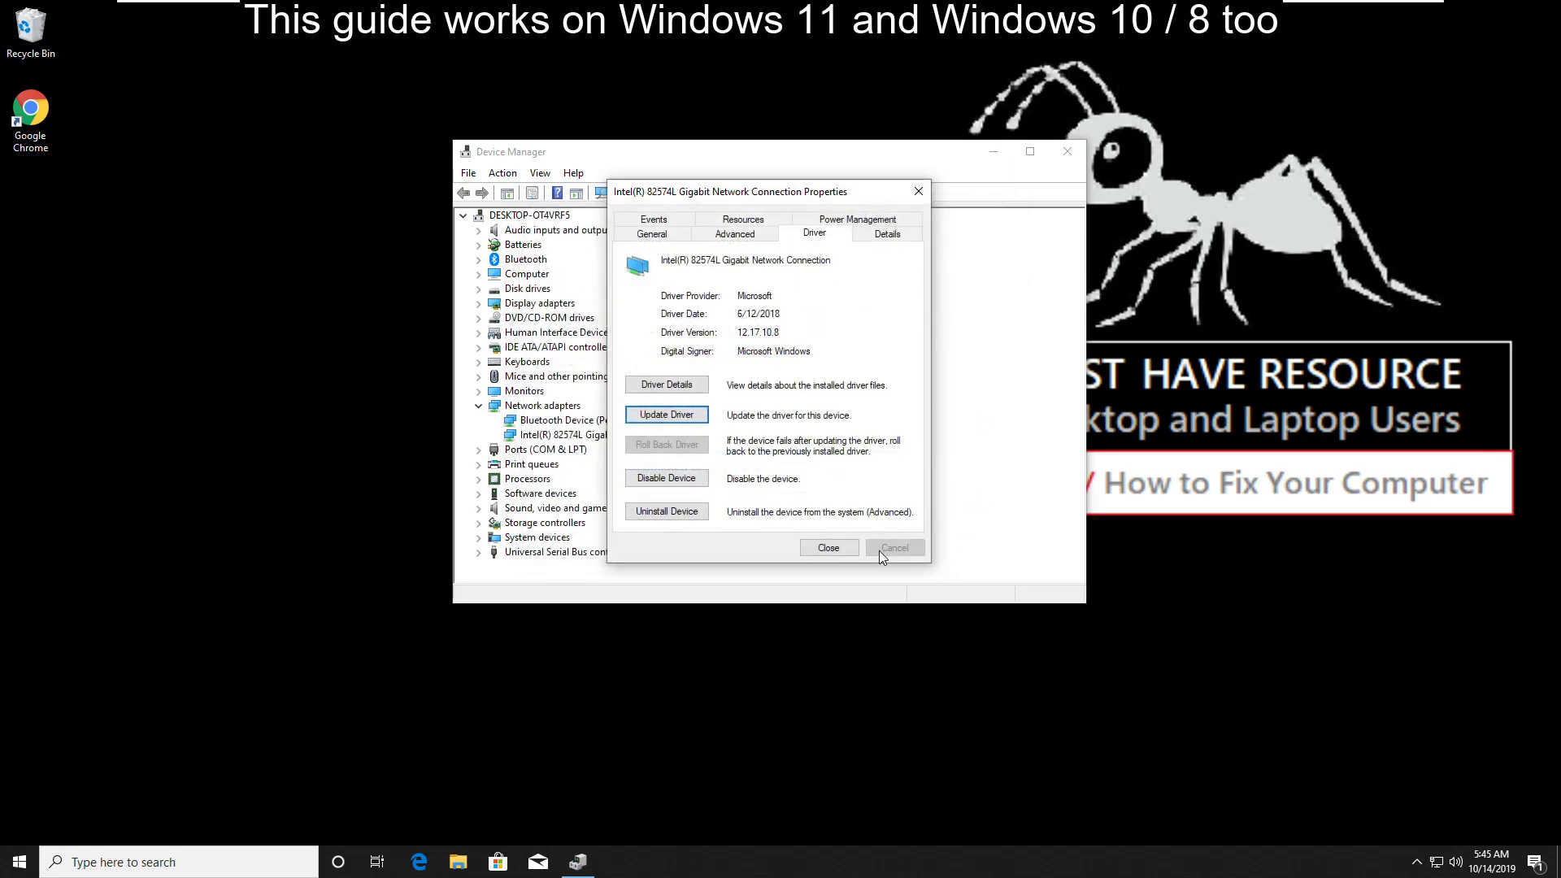
pyautogui.click(827, 548)
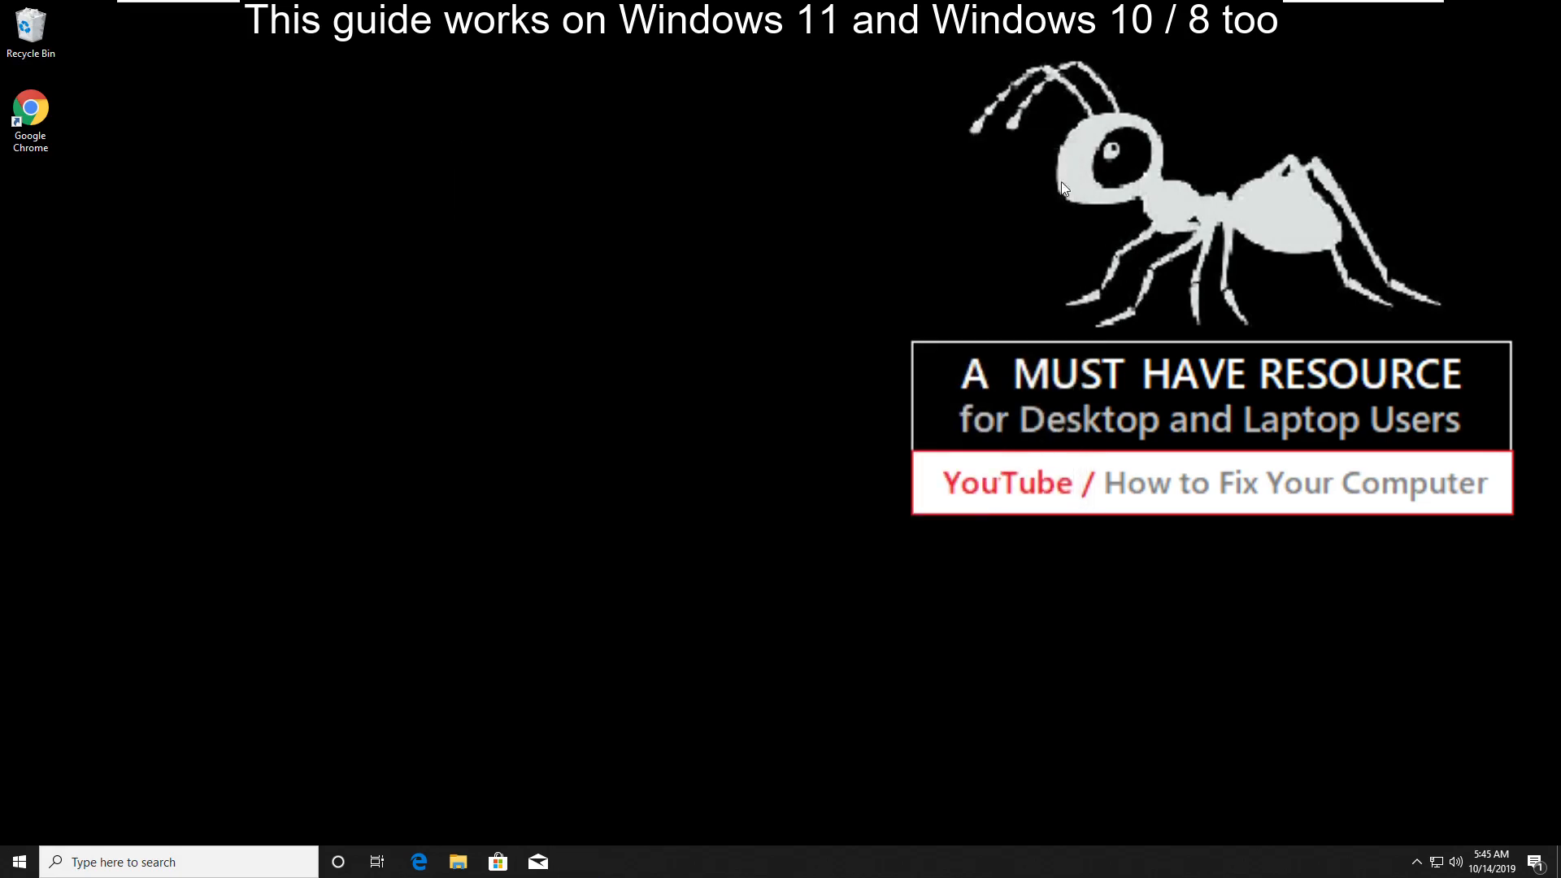
pyautogui.click(18, 862)
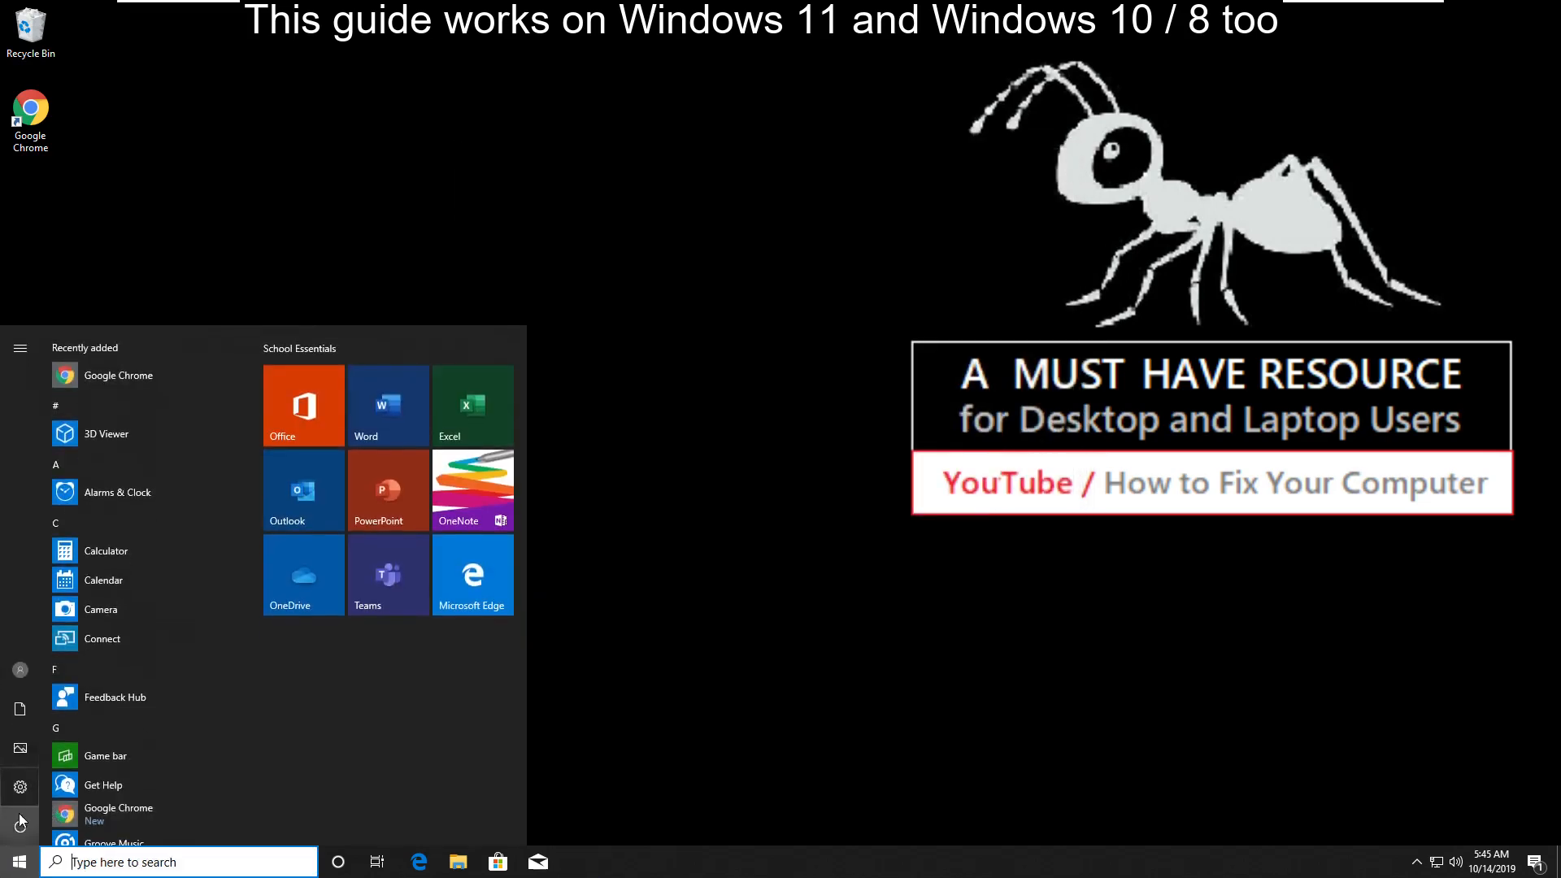